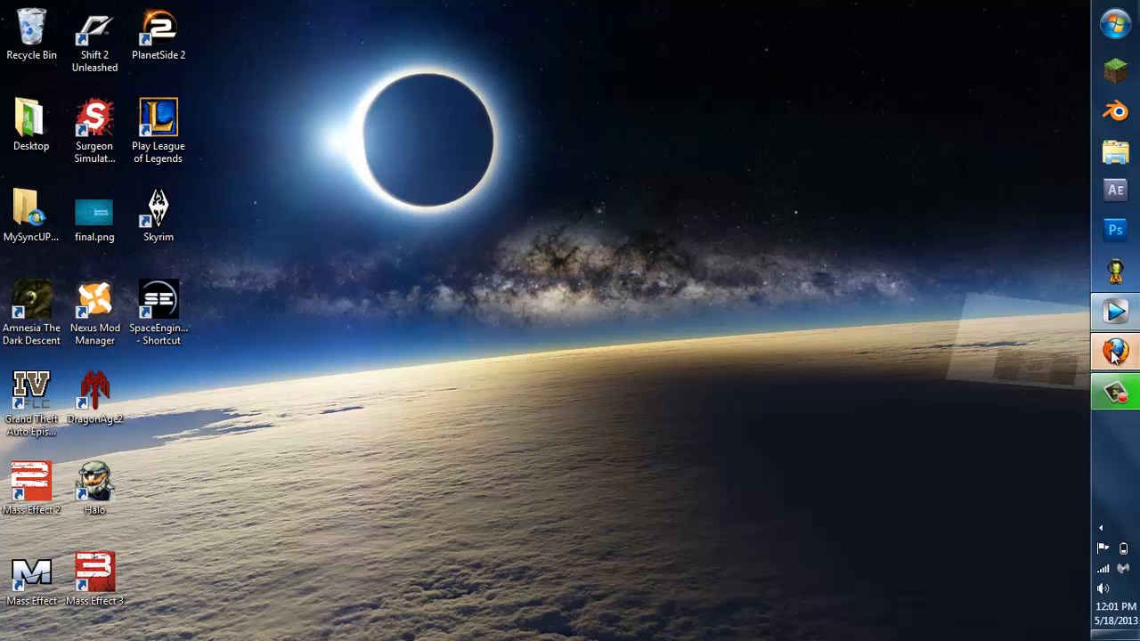
# - Open the final.png 'Excited Huzzah' example banner in Windows Photo Viewer
pyautogui.click(1114, 349)
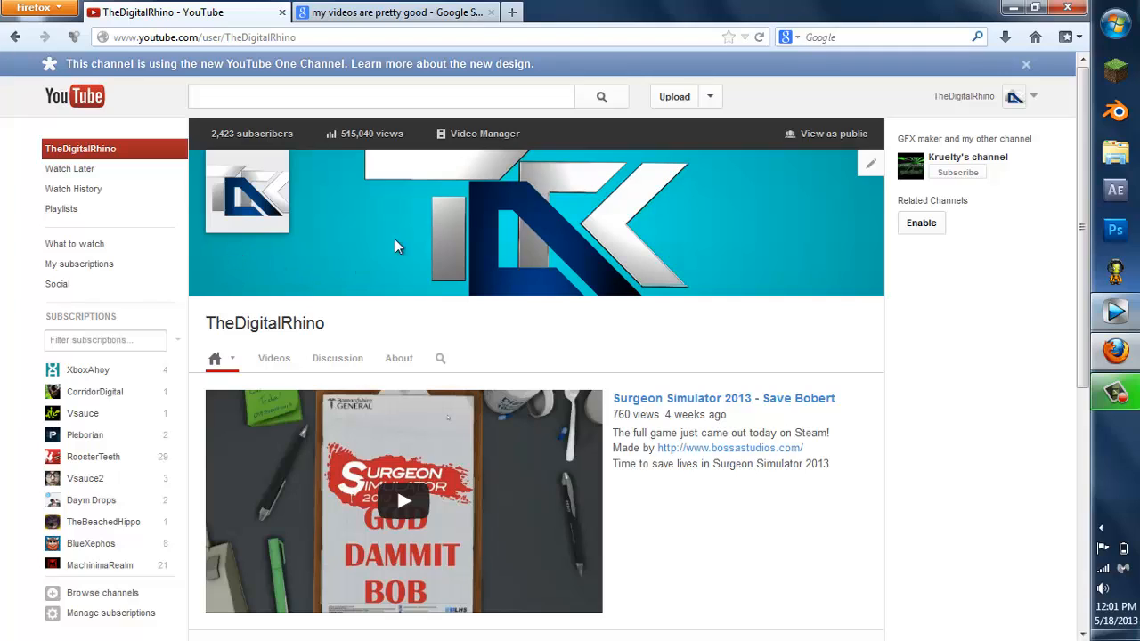
pyautogui.moveTo(846, 227)
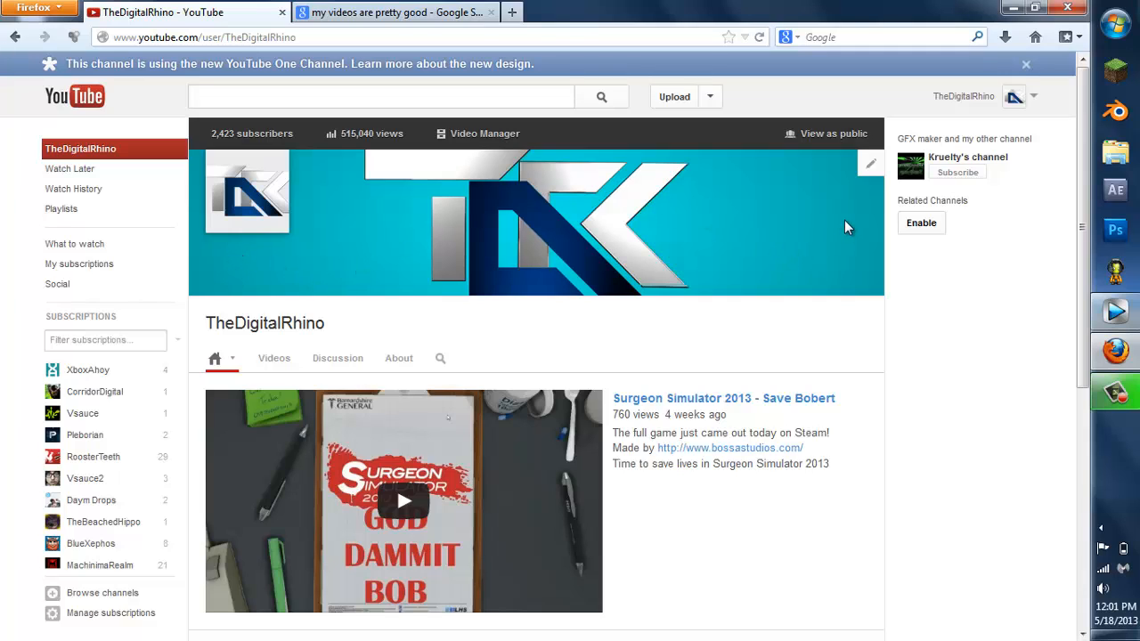
pyautogui.moveTo(590, 250)
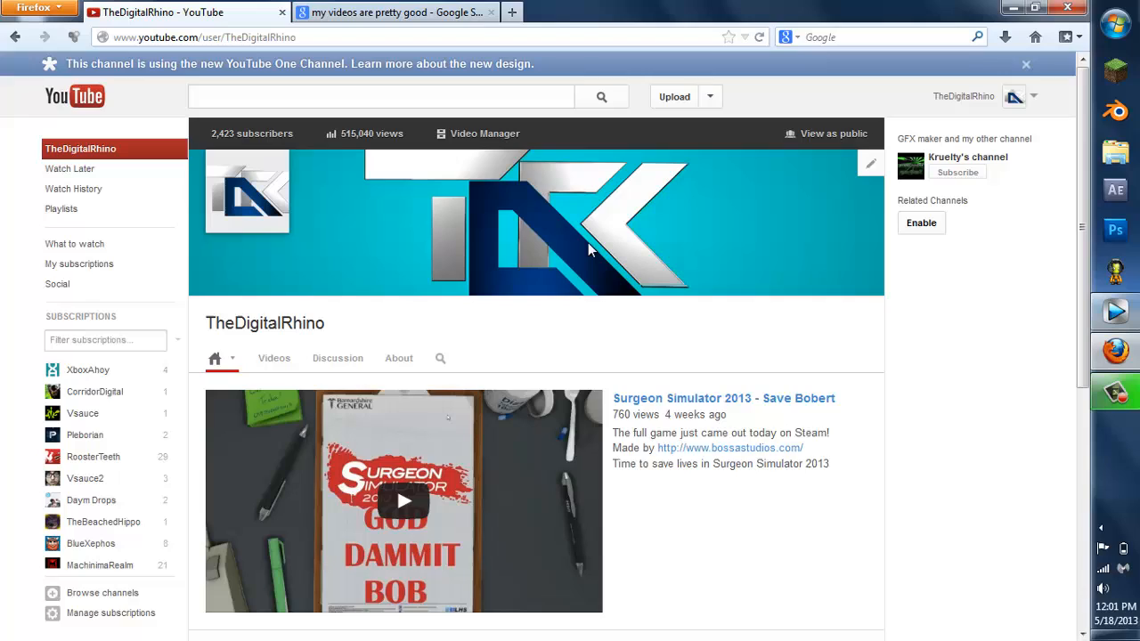
pyautogui.moveTo(570, 209)
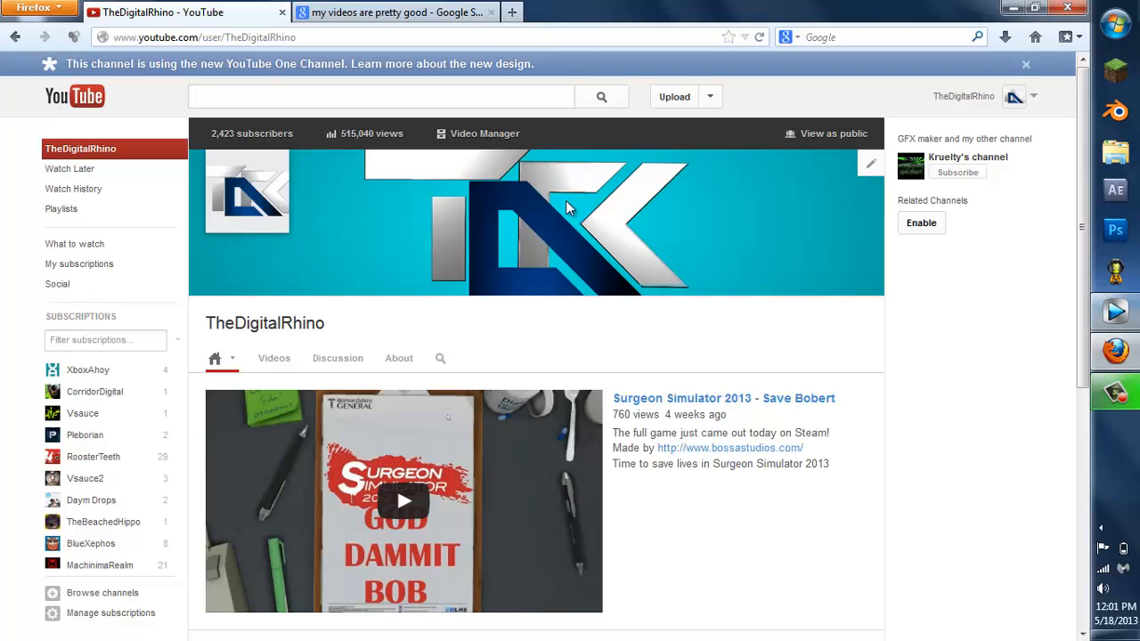
pyautogui.moveTo(554, 272)
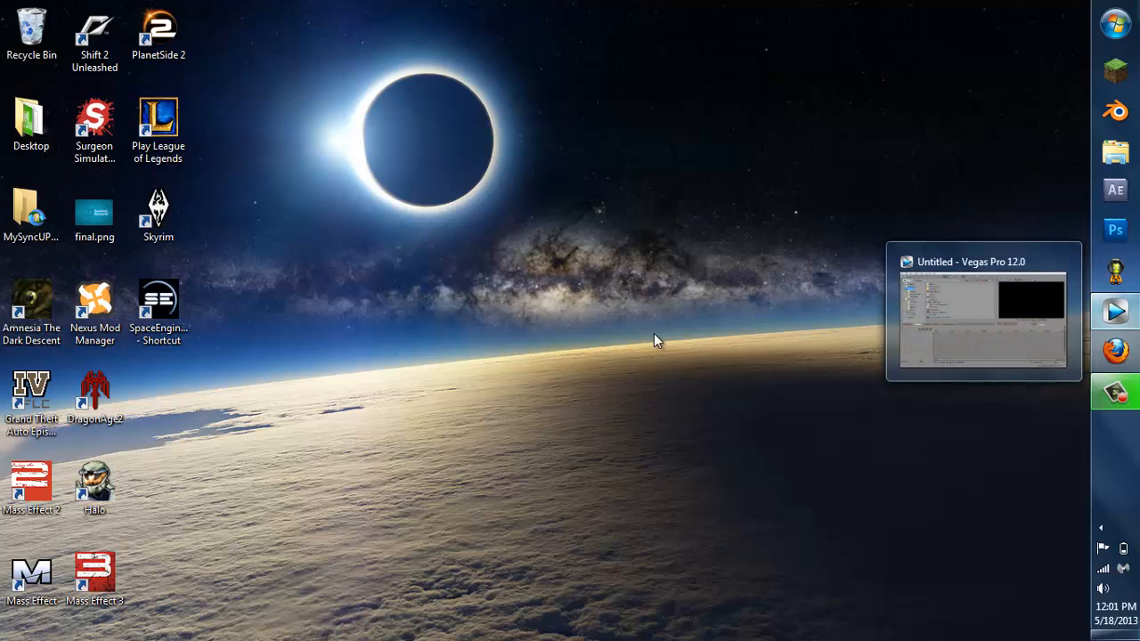
pyautogui.click(93, 214)
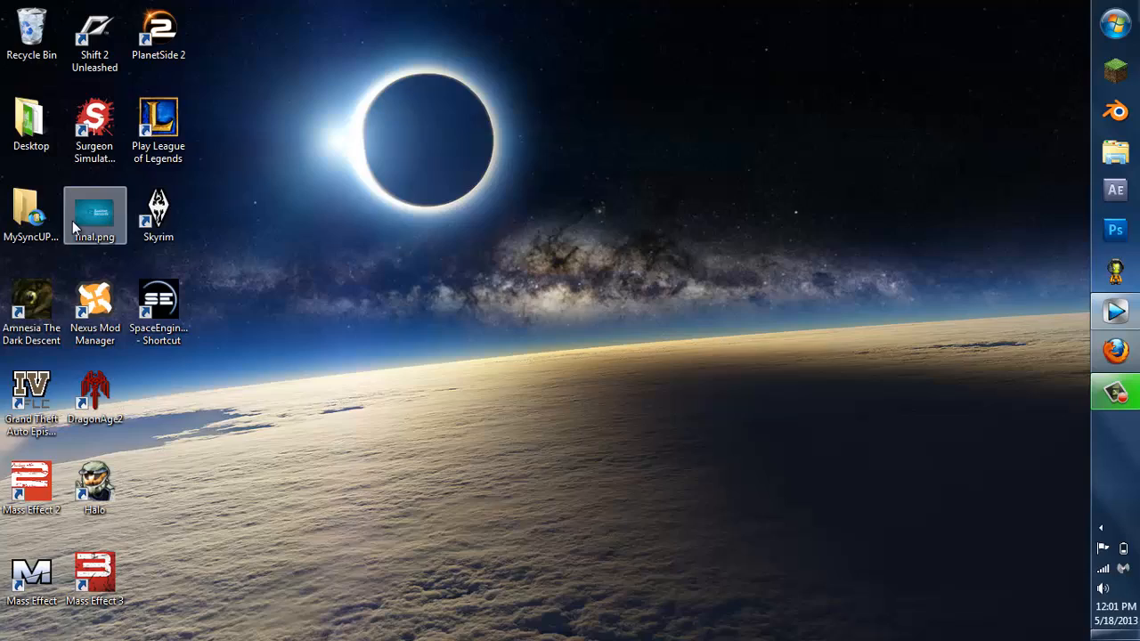
pyautogui.doubleClick(94, 214)
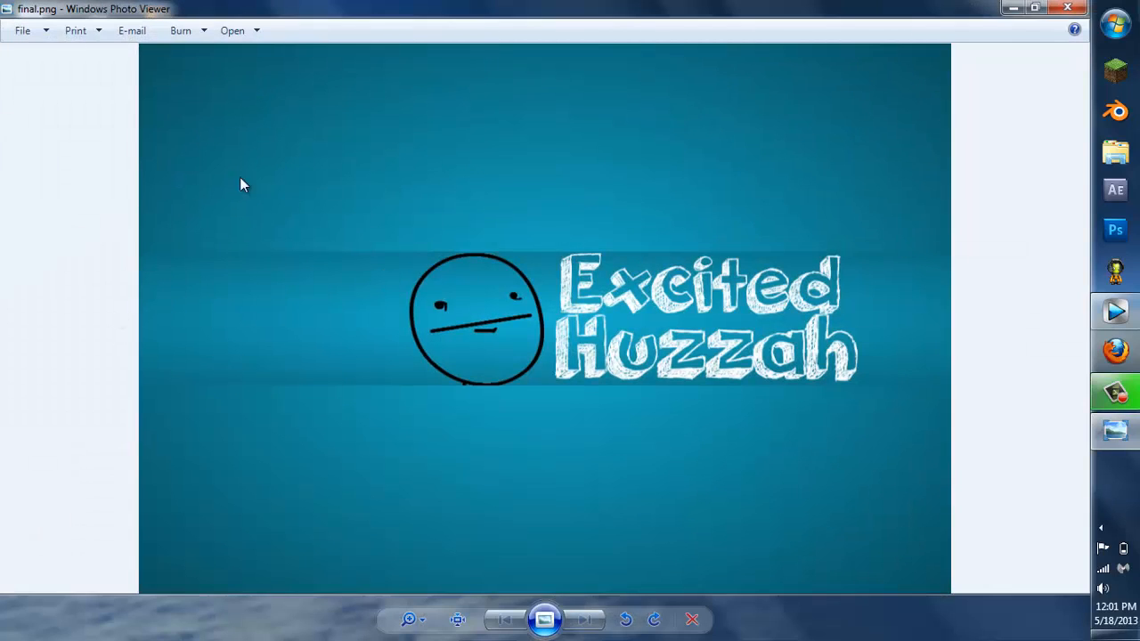
pyautogui.moveTo(837, 280)
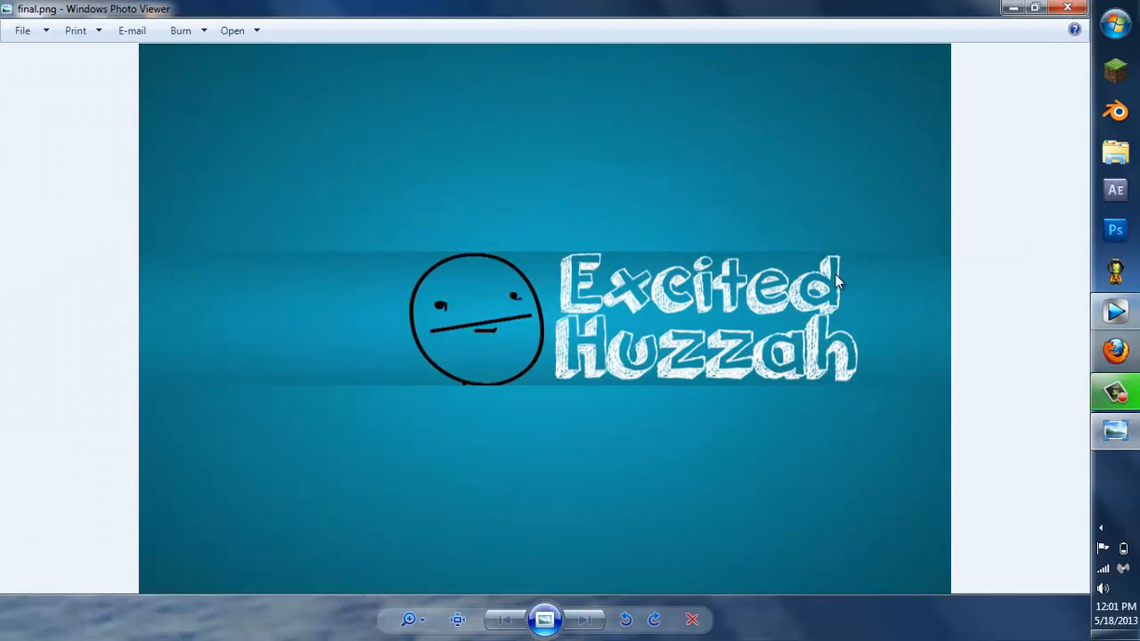
pyautogui.moveTo(273, 374)
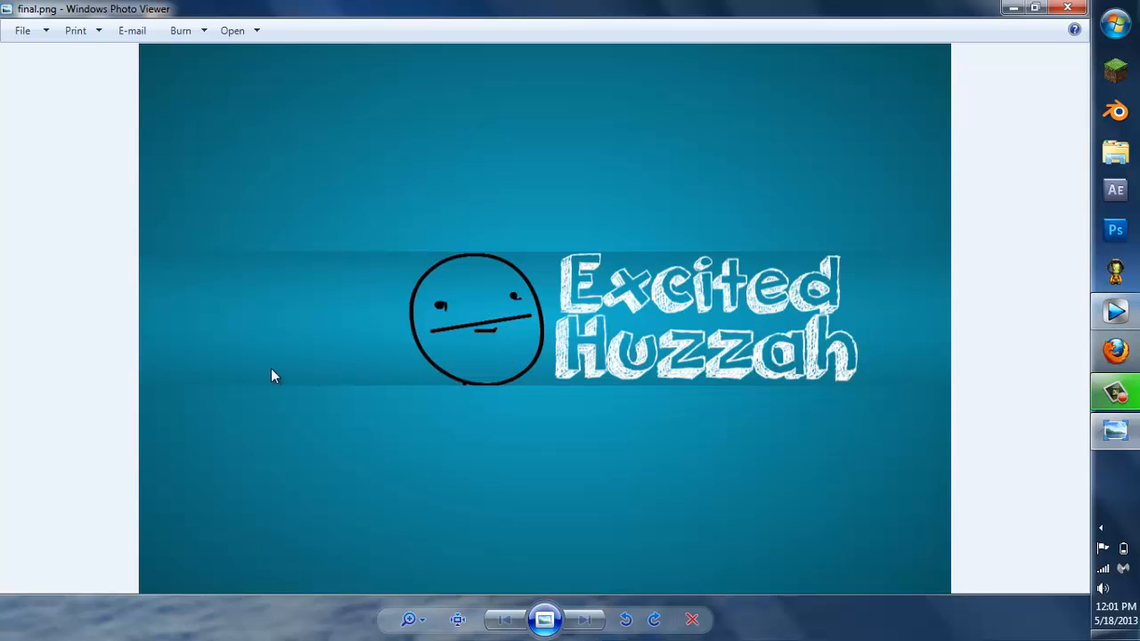
pyautogui.moveTo(560, 356)
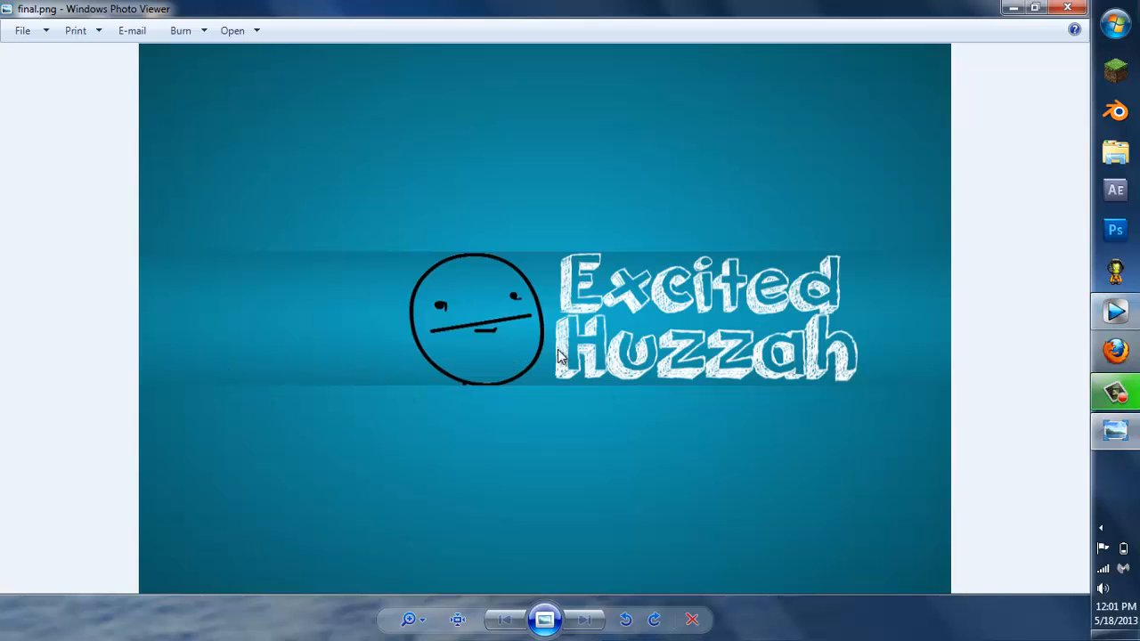
pyautogui.moveTo(212, 249)
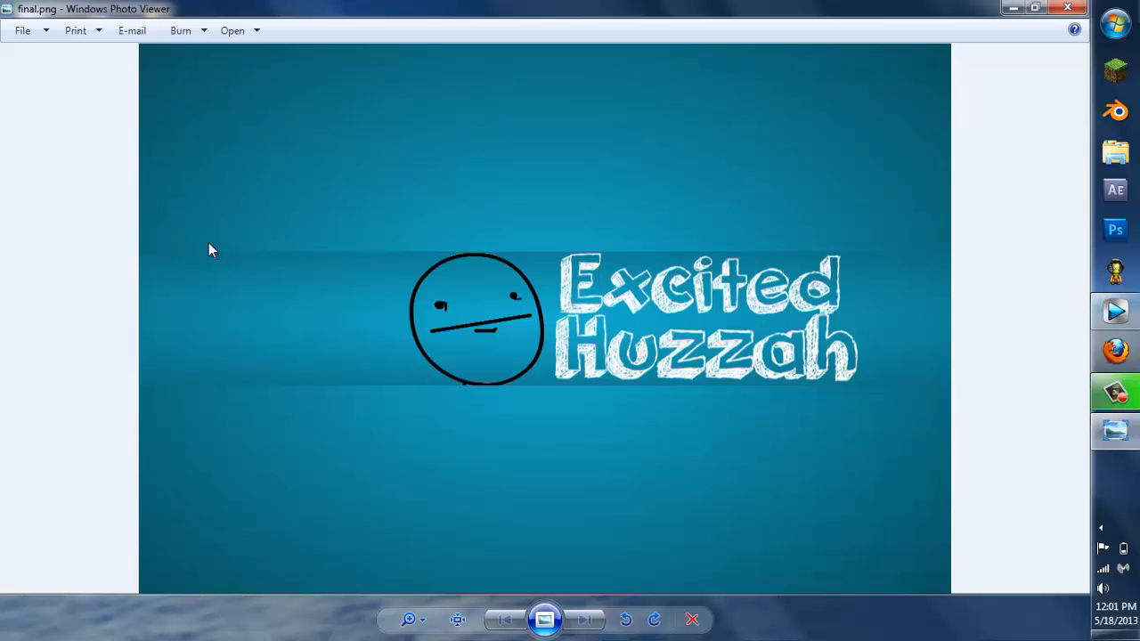
pyautogui.moveTo(1013, 217)
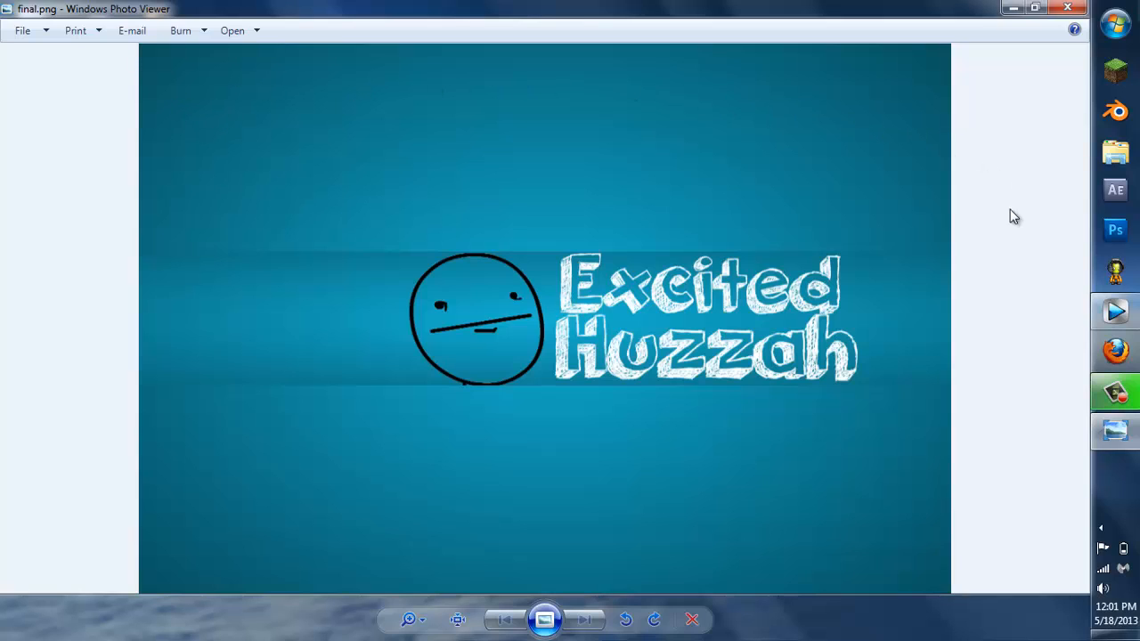
pyautogui.moveTo(297, 64)
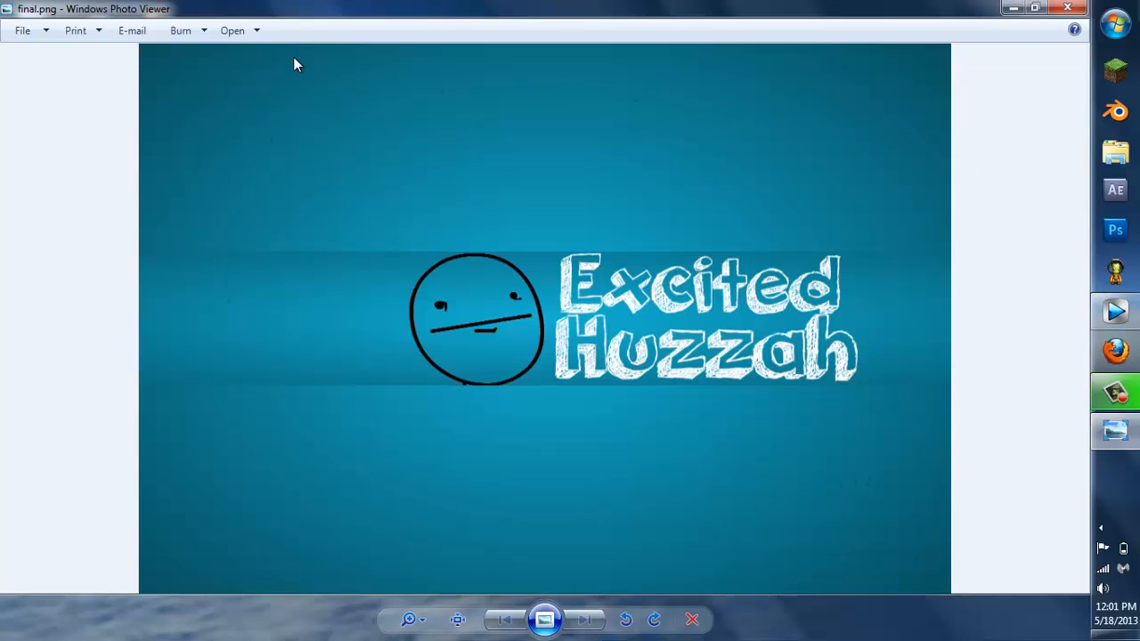
pyautogui.moveTo(461, 337)
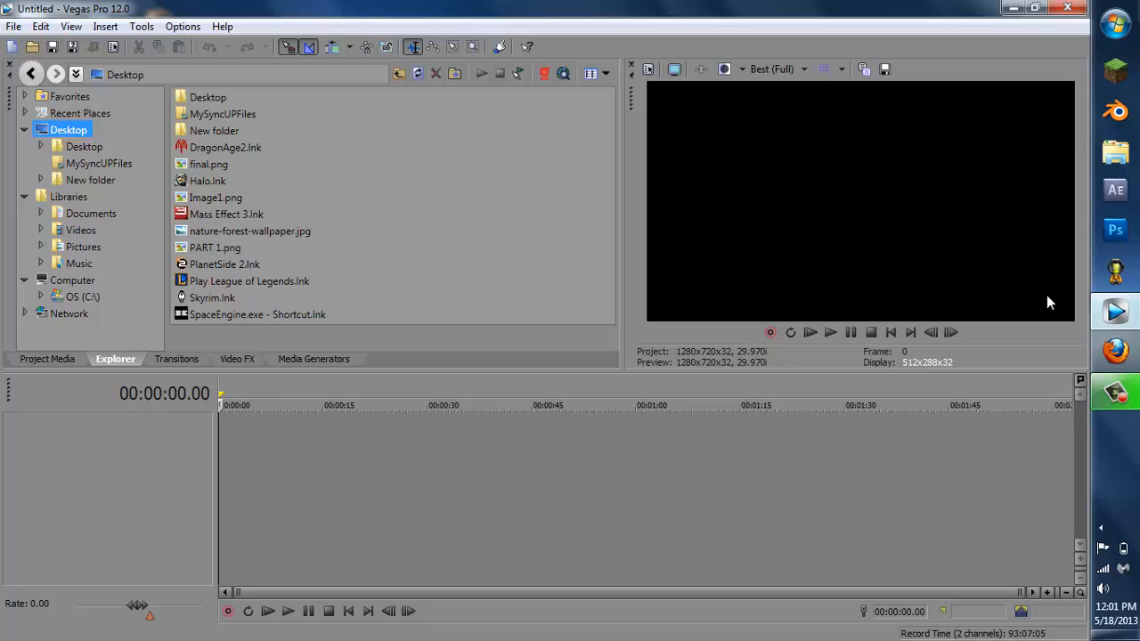
pyautogui.moveTo(745, 233)
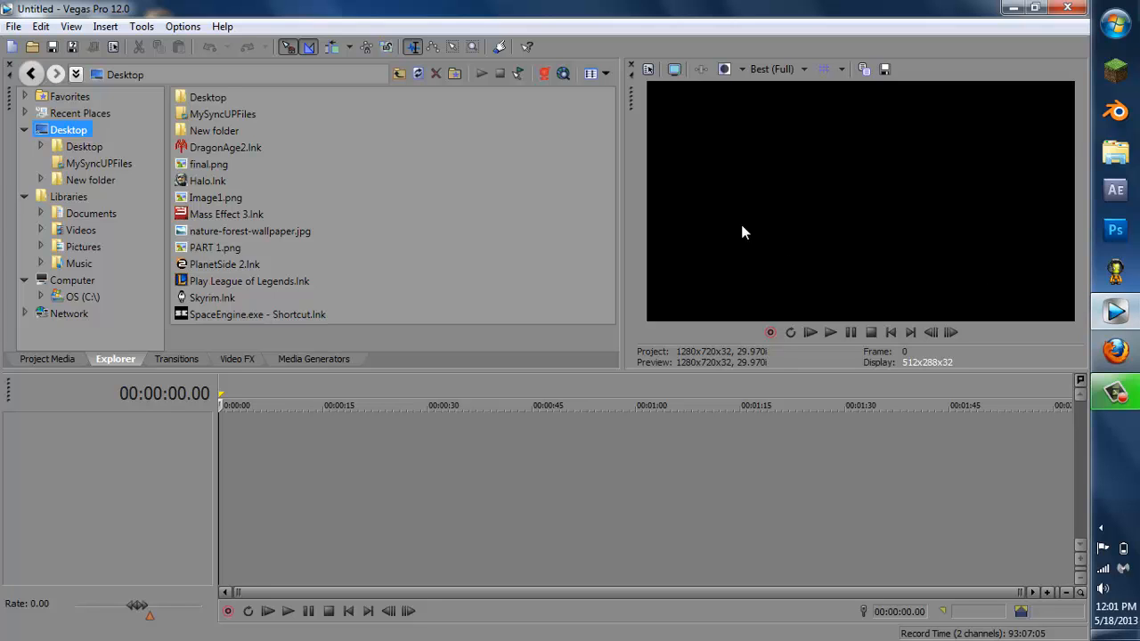
pyautogui.moveTo(648, 69)
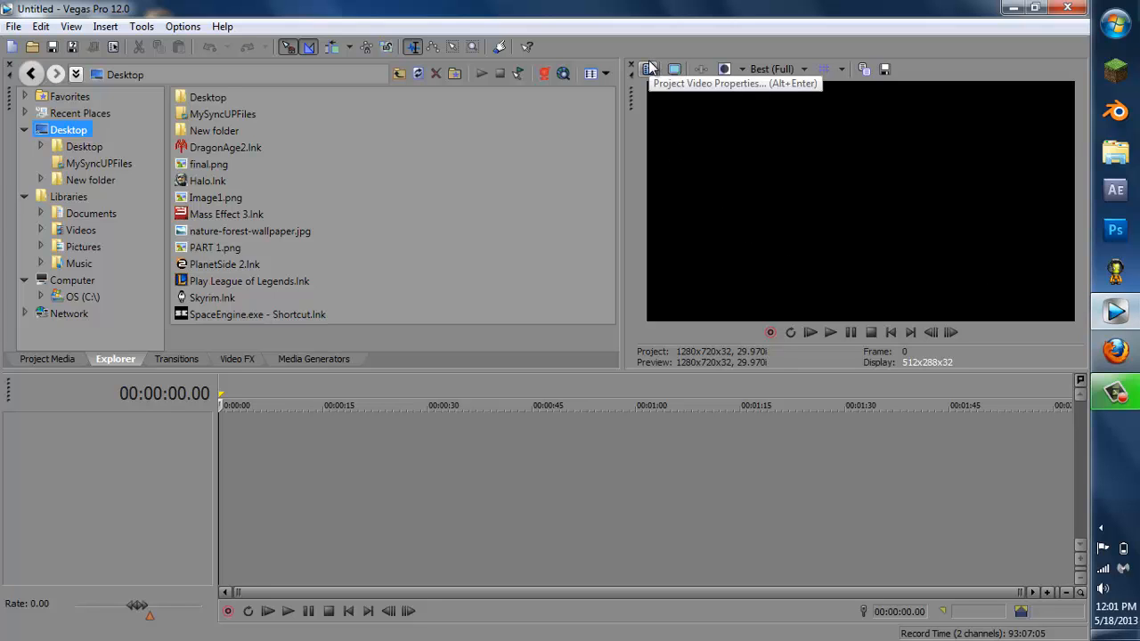
# - Set the project video frame size to 2120 x 350
pyautogui.click(648, 70)
pyautogui.write('2120')
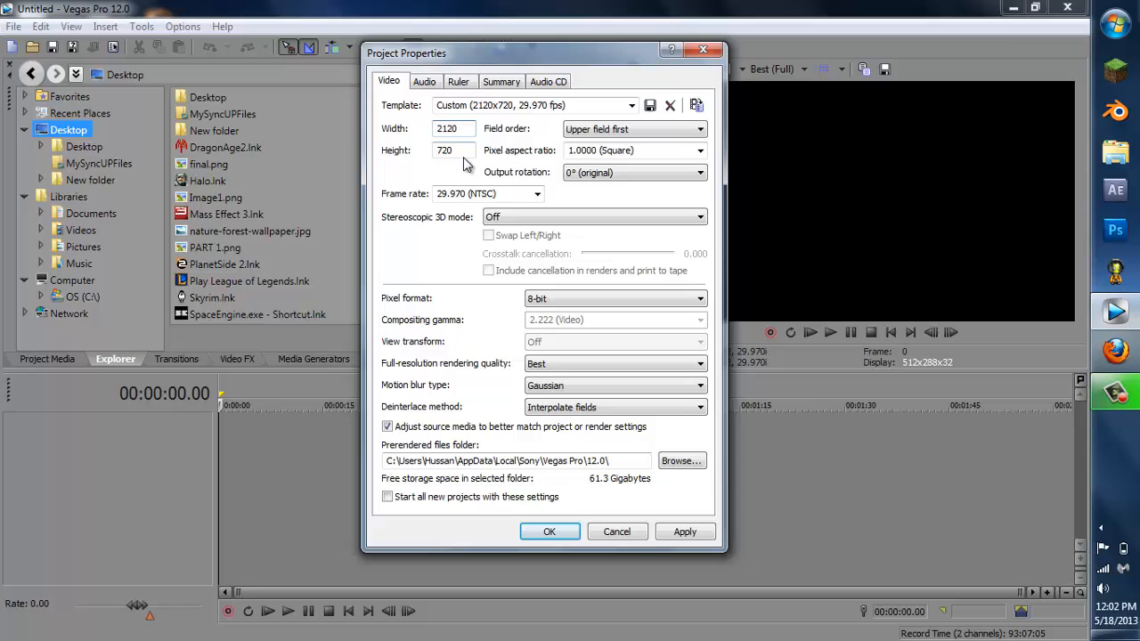
pyautogui.click(454, 150)
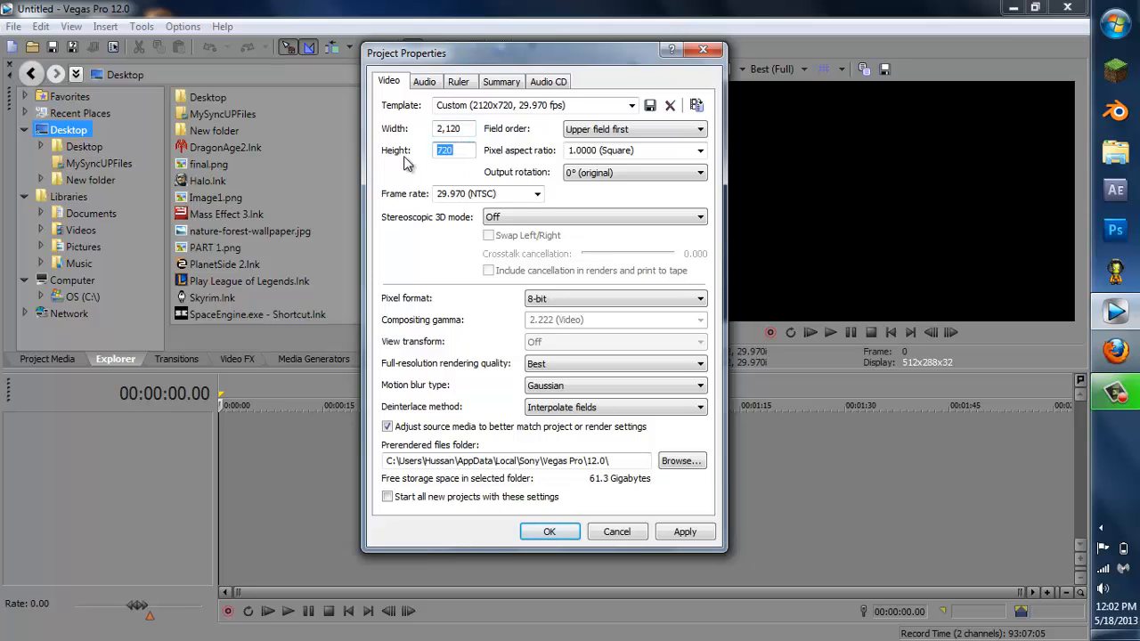
pyautogui.write('350')
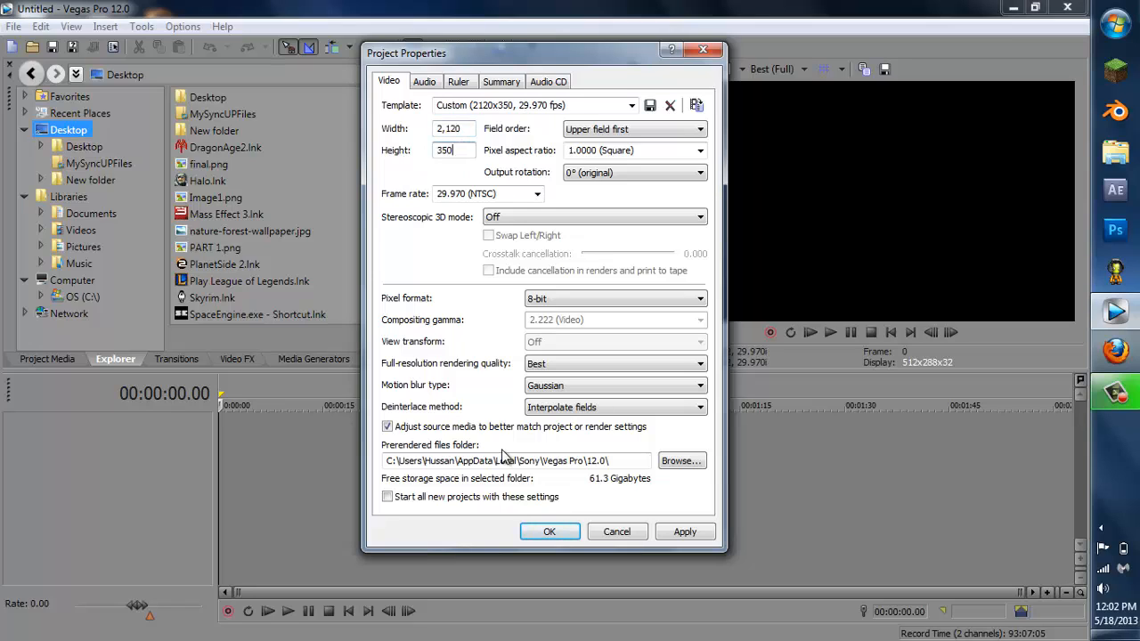
pyautogui.click(550, 532)
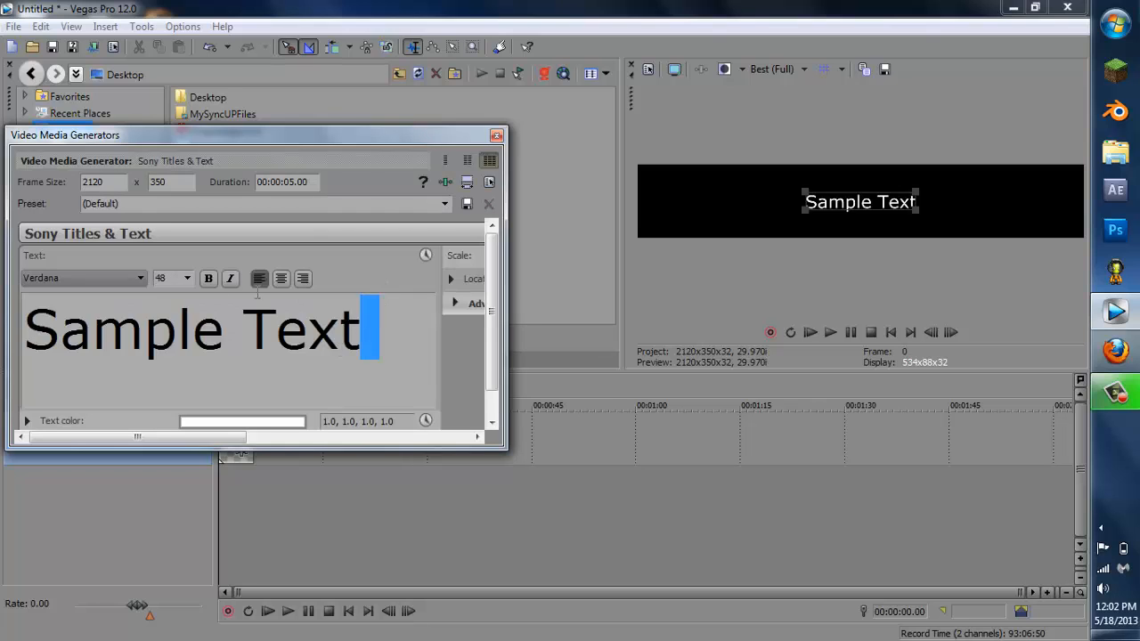
# - Type the title DIGITALRHINO and set it in the orange juice font
pyautogui.write('DI')
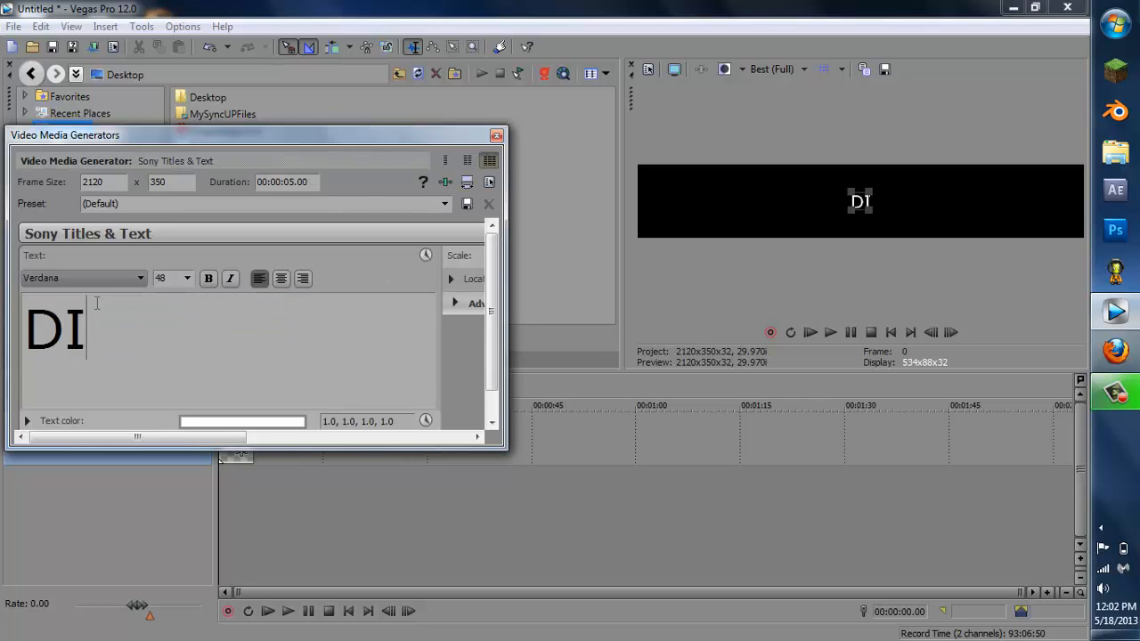
pyautogui.write('GTIAL')
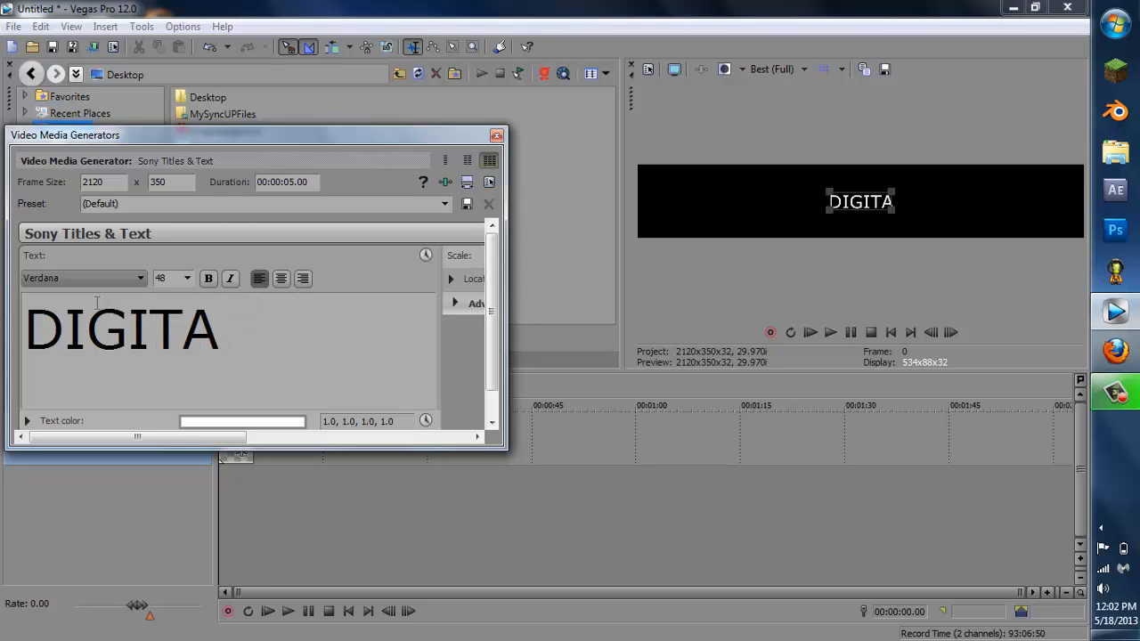
pyautogui.write('LRHINO')
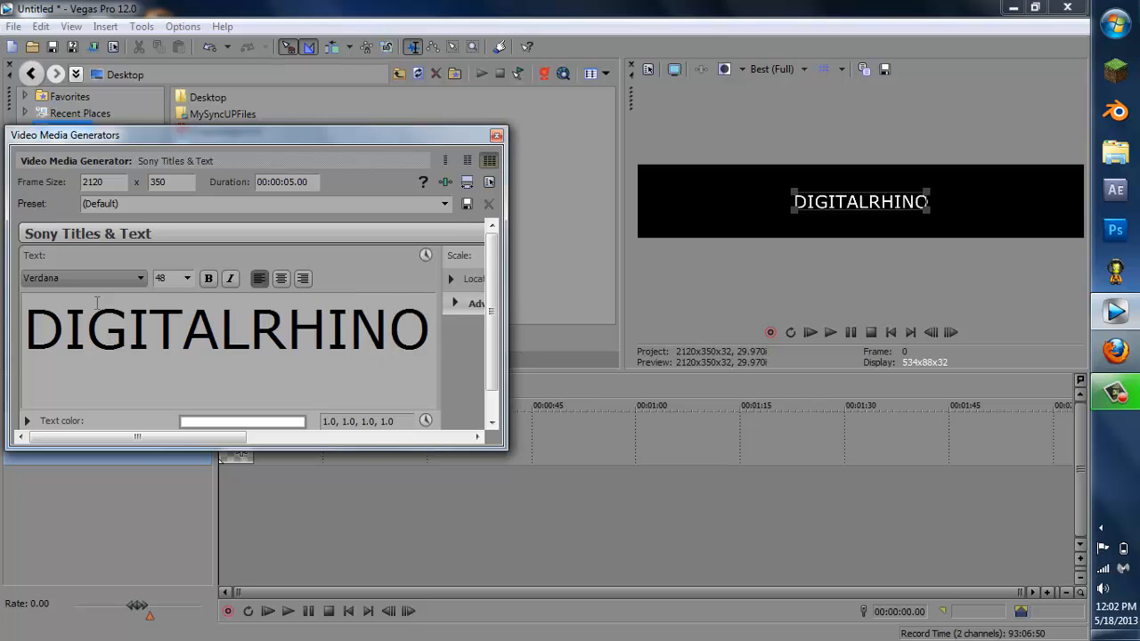
pyautogui.tripleClick(227, 329)
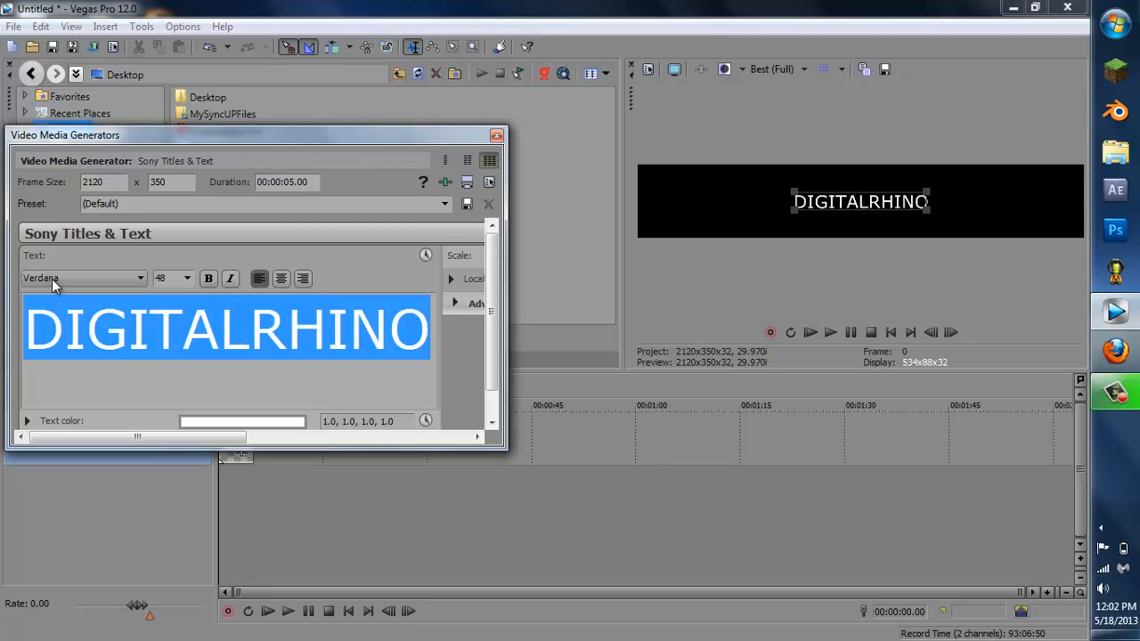
pyautogui.click(139, 278)
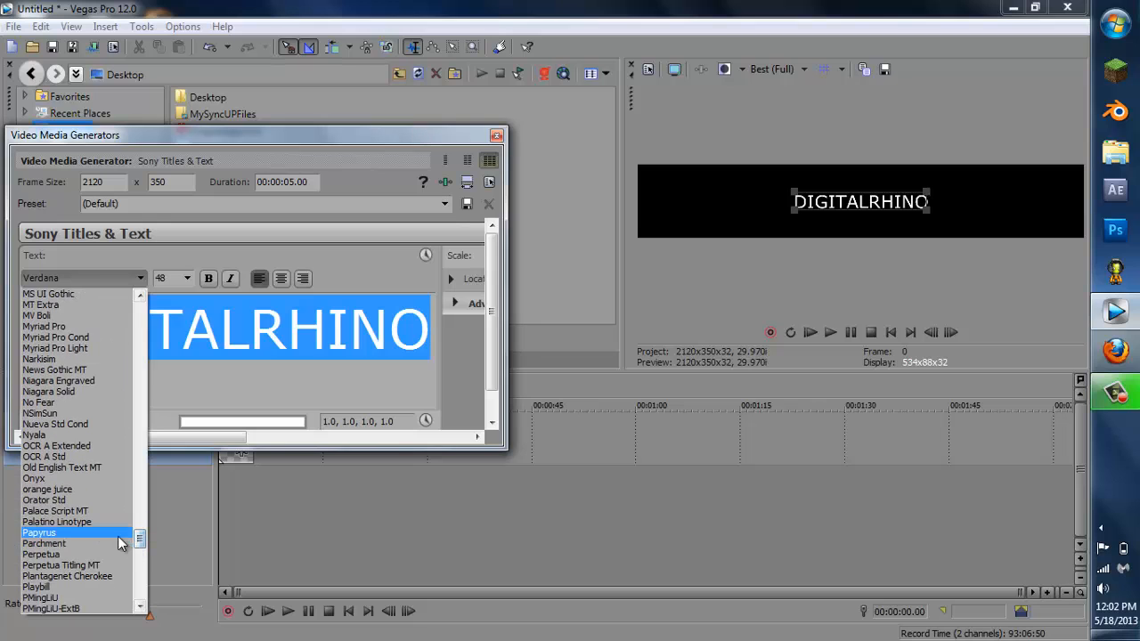
pyautogui.click(47, 488)
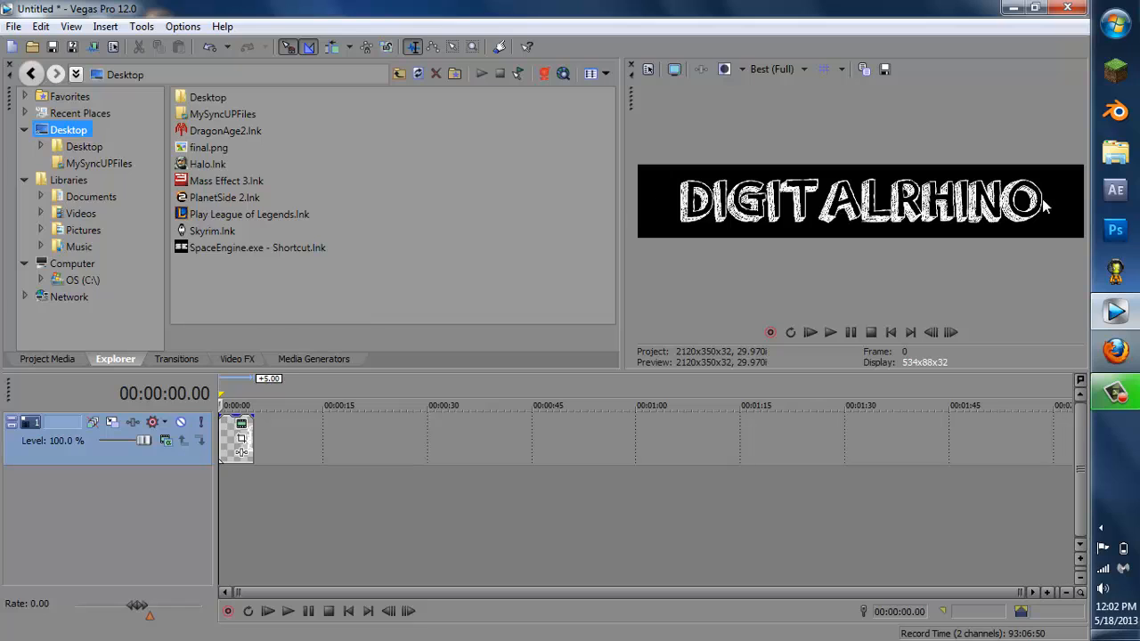
pyautogui.moveTo(681, 254)
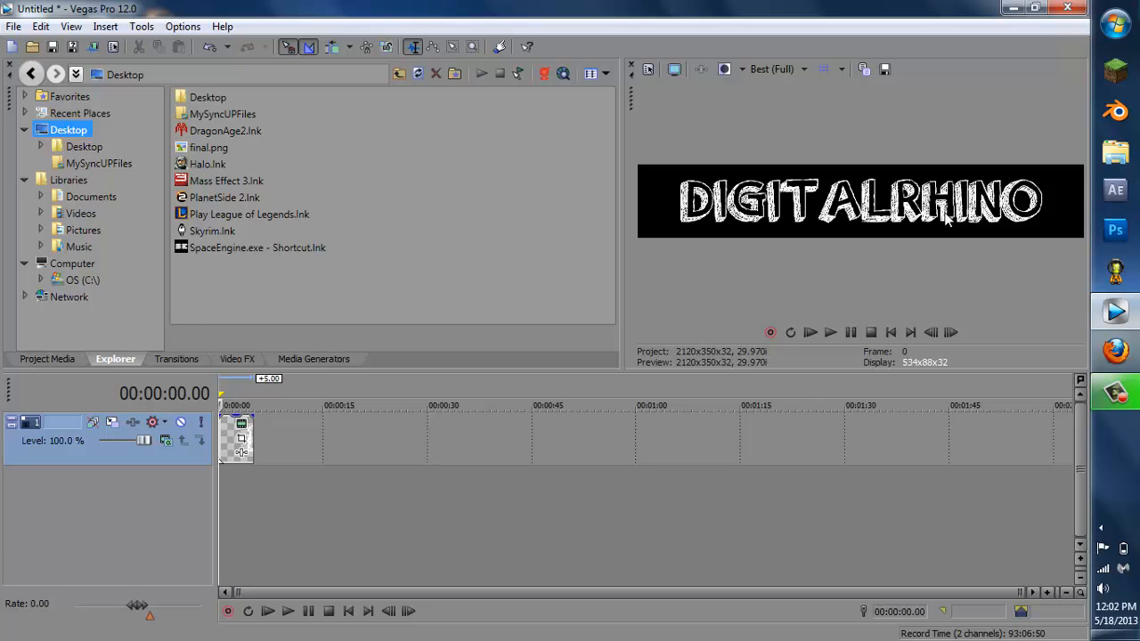
pyautogui.moveTo(829, 263)
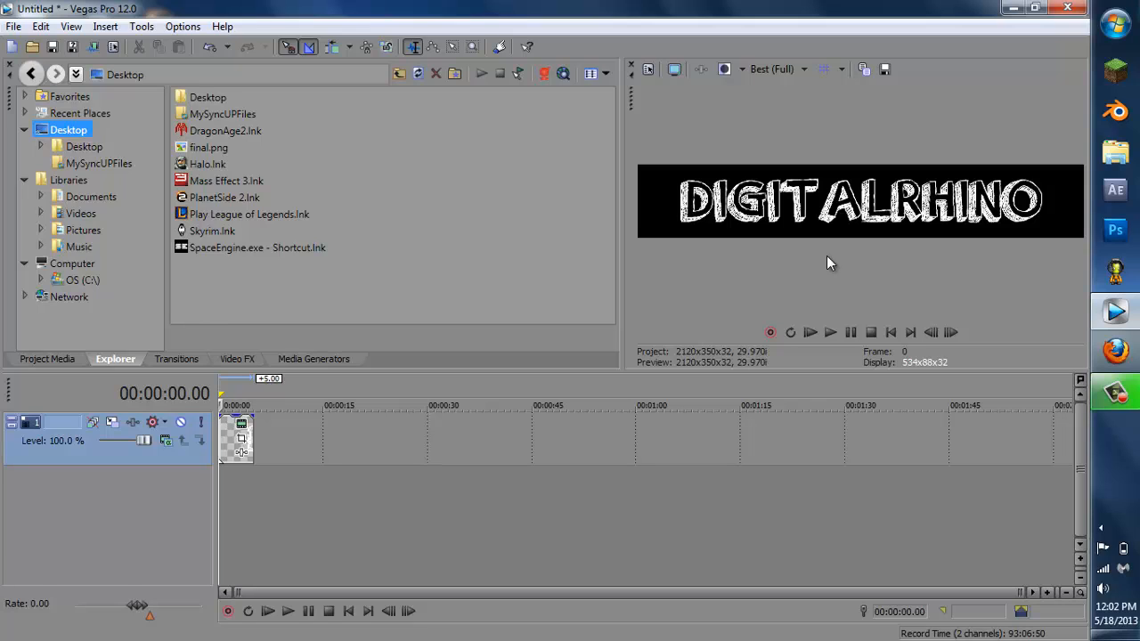
pyautogui.moveTo(261, 363)
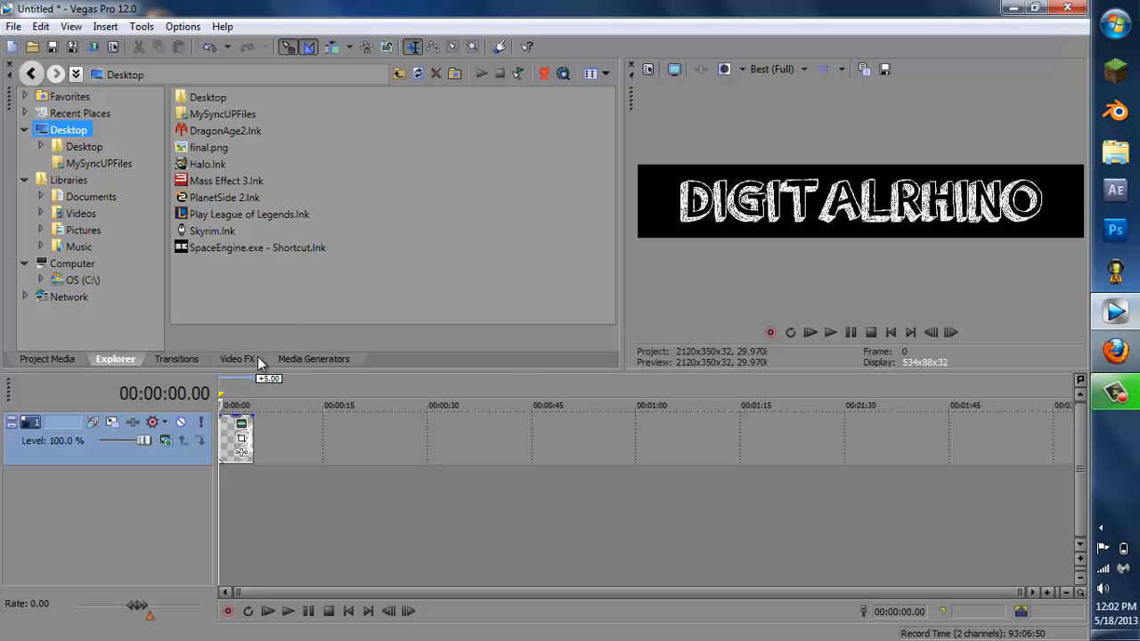
# - Bring up the Solid Color generator presets to add a yellow background
pyautogui.click(313, 358)
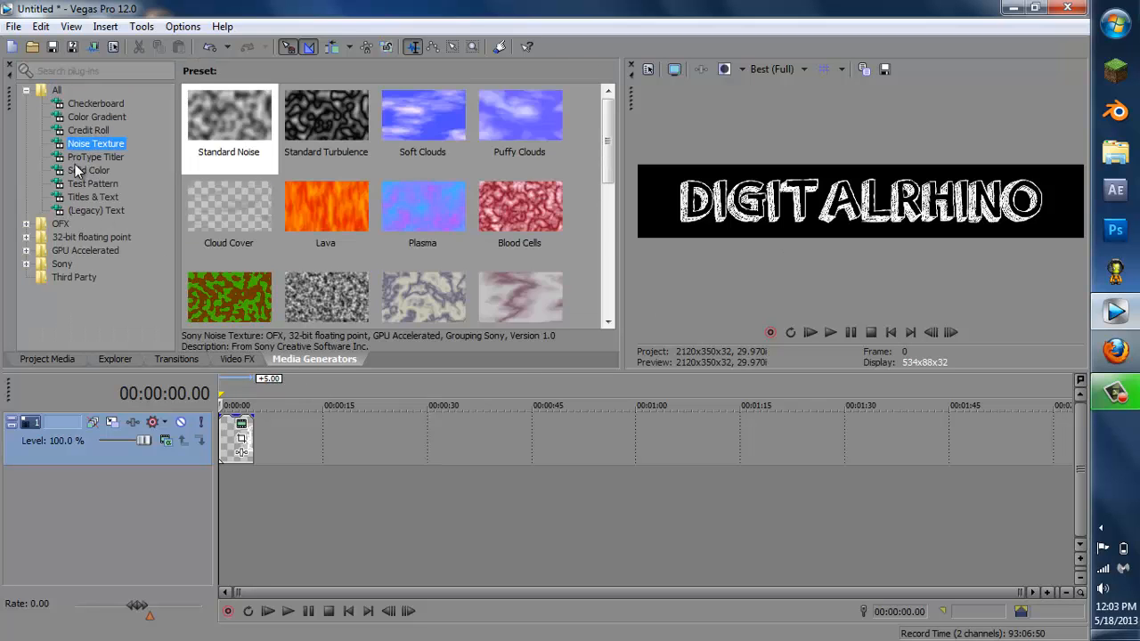
pyautogui.click(88, 170)
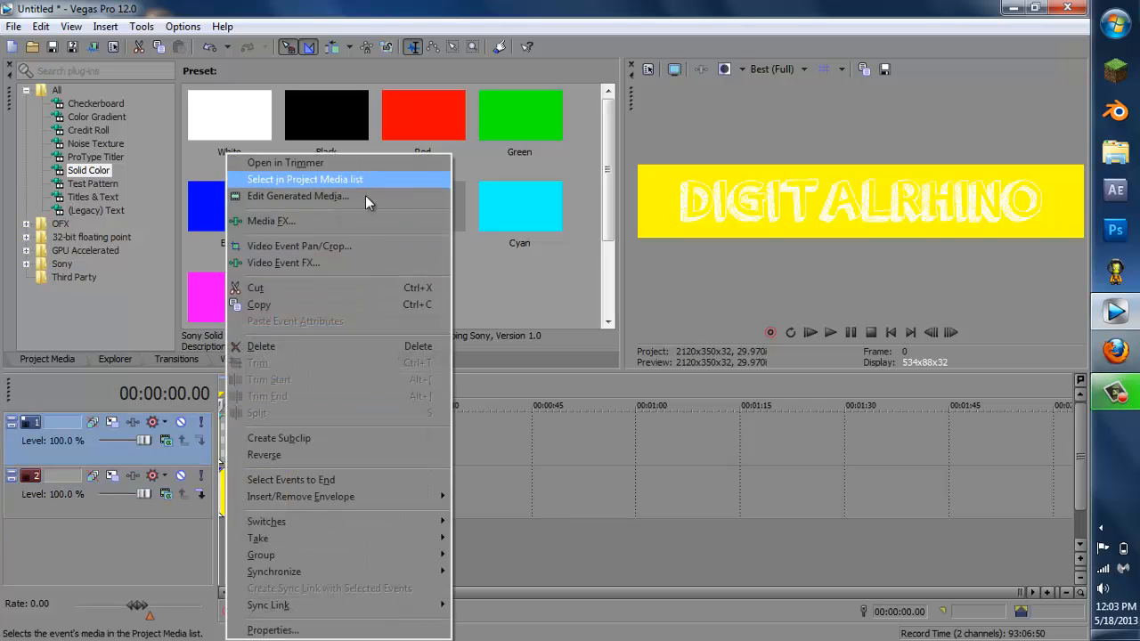
# - Change the DIGITALRHINO title text colour to red in the generated media settings
pyautogui.click(298, 196)
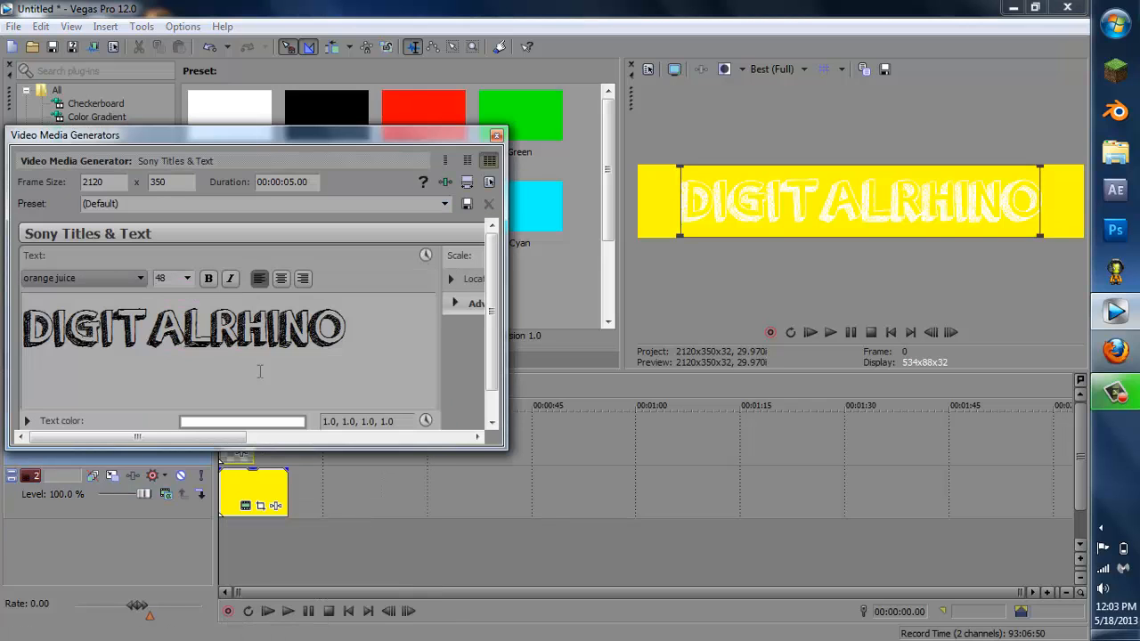
pyautogui.click(241, 420)
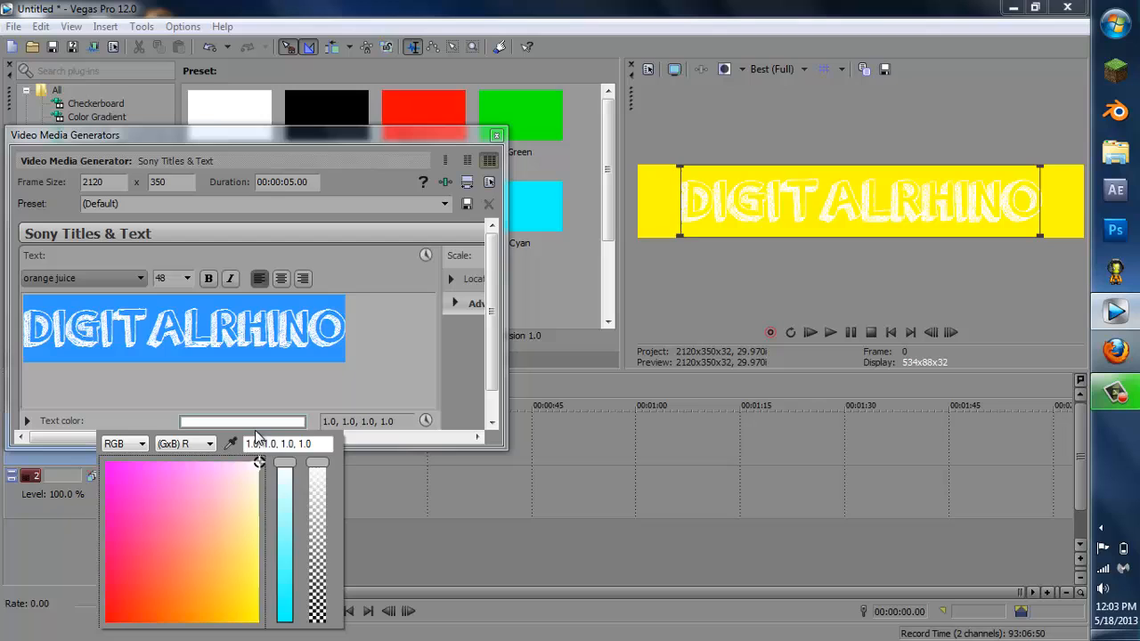
pyautogui.click(105, 623)
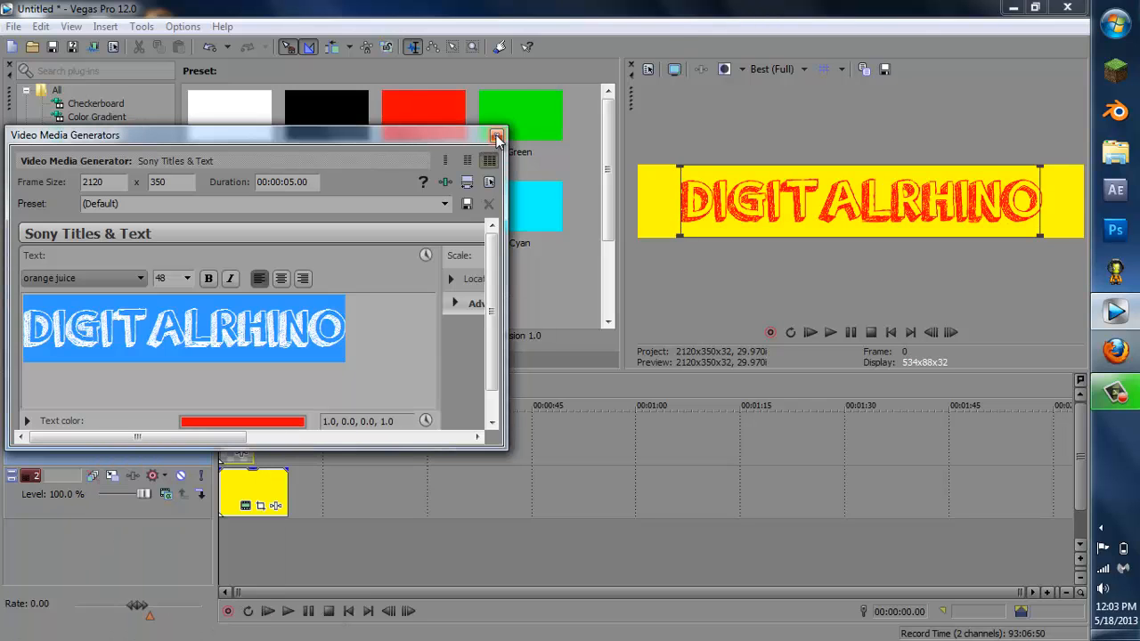
pyautogui.click(497, 138)
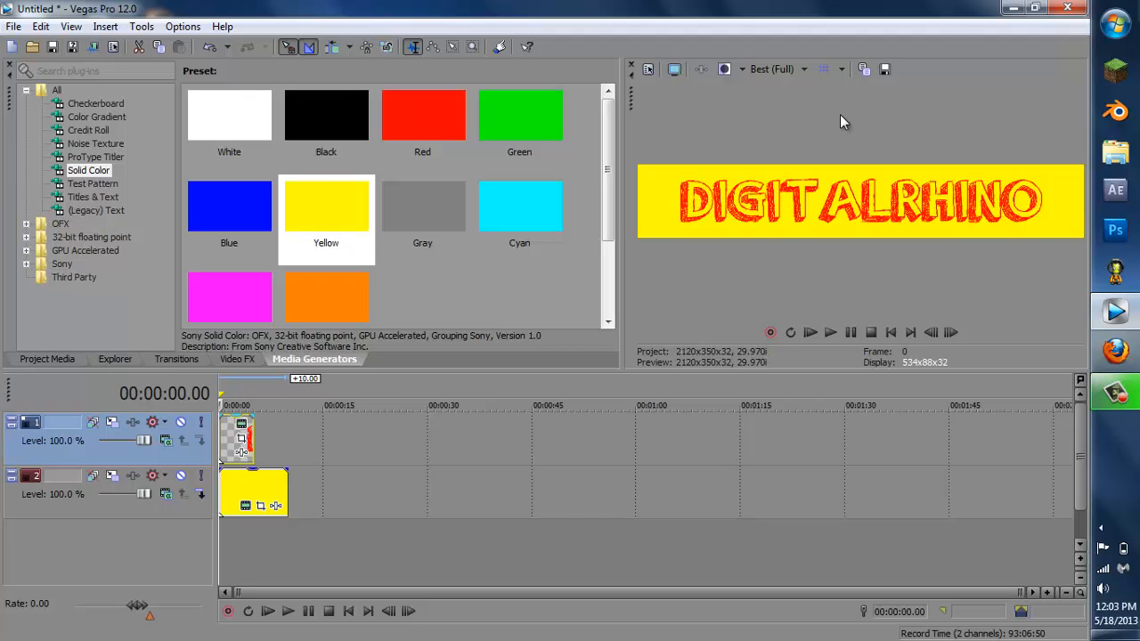
pyautogui.moveTo(917, 87)
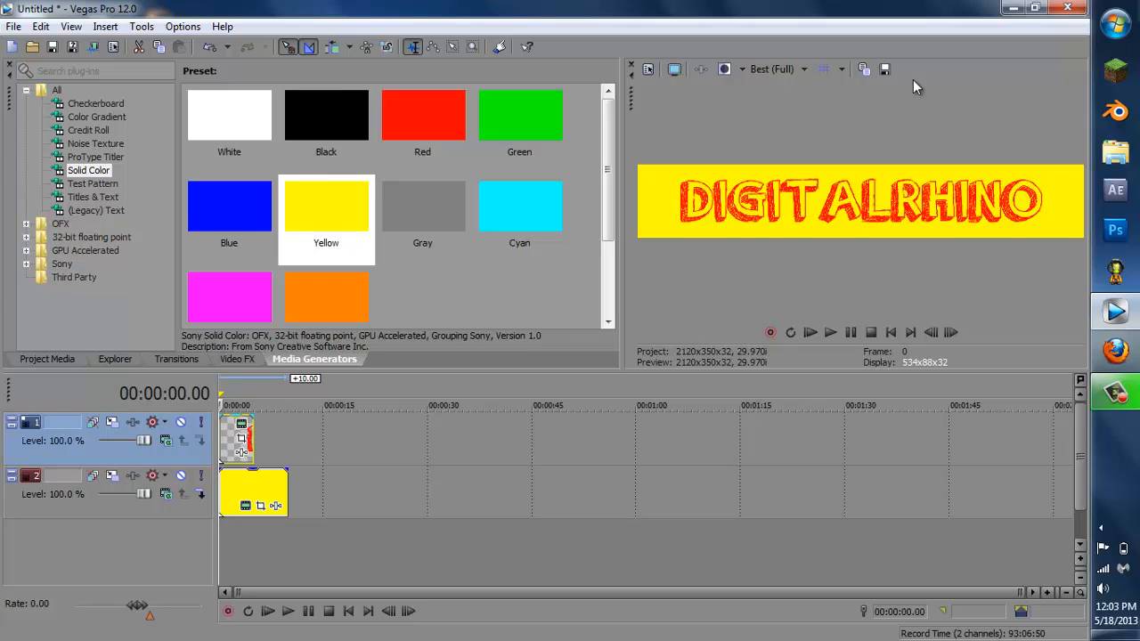
pyautogui.click(802, 69)
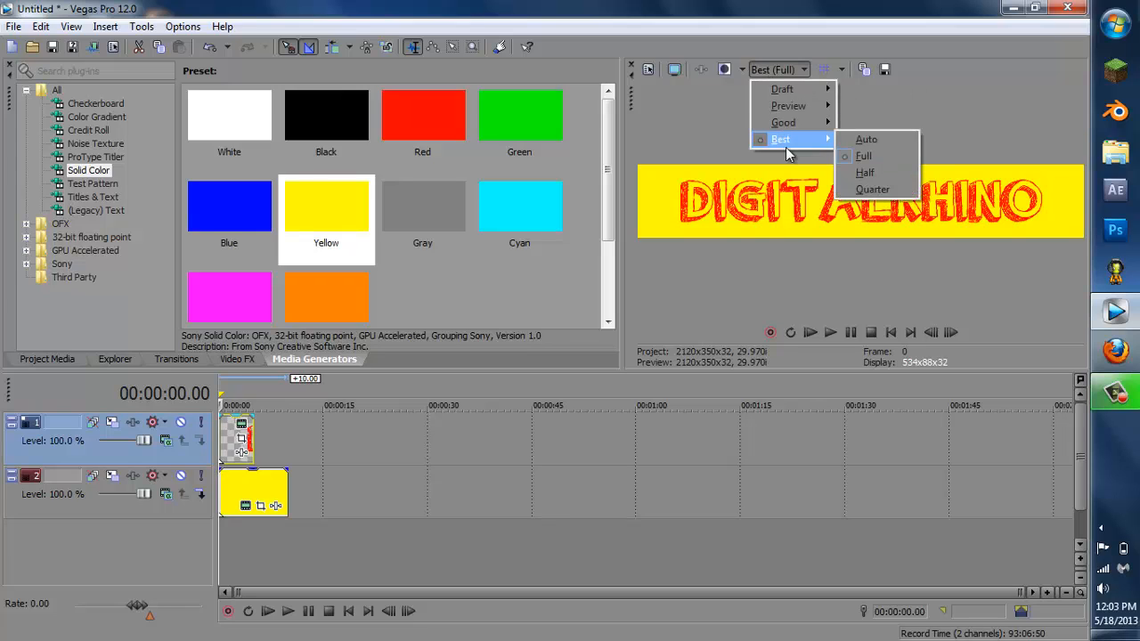
pyautogui.click(862, 155)
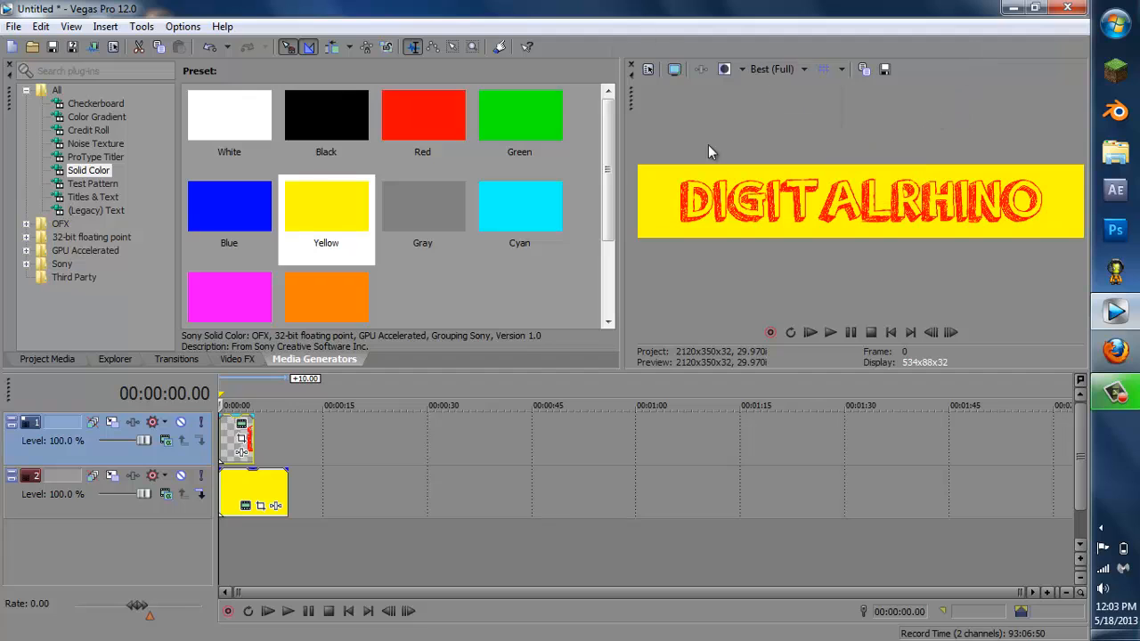
pyautogui.moveTo(810, 191)
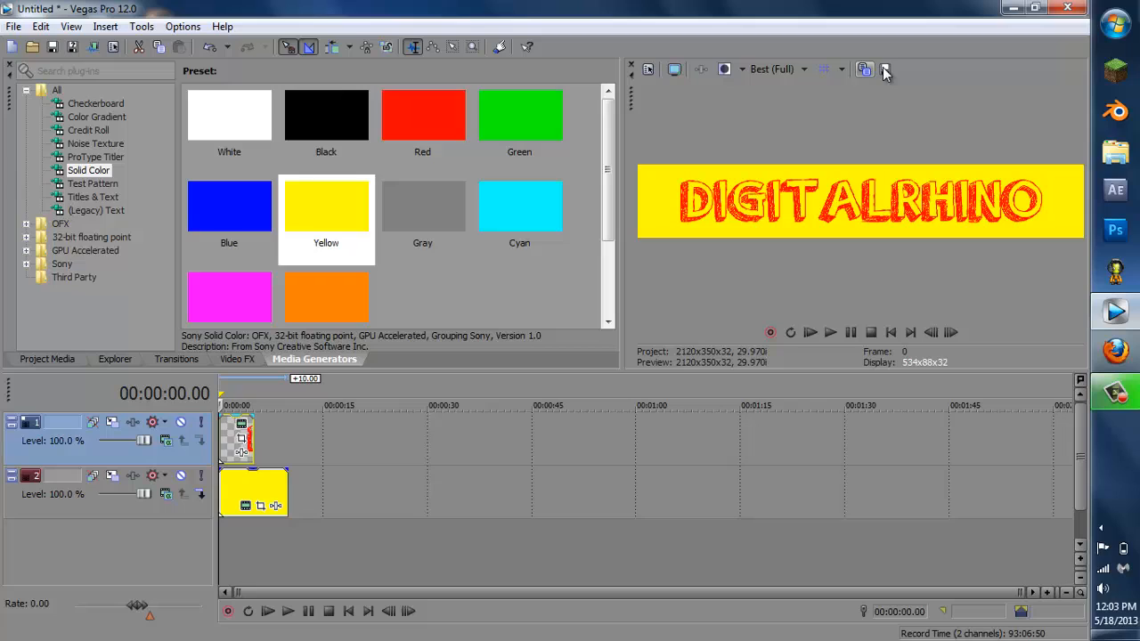
pyautogui.moveTo(885, 69)
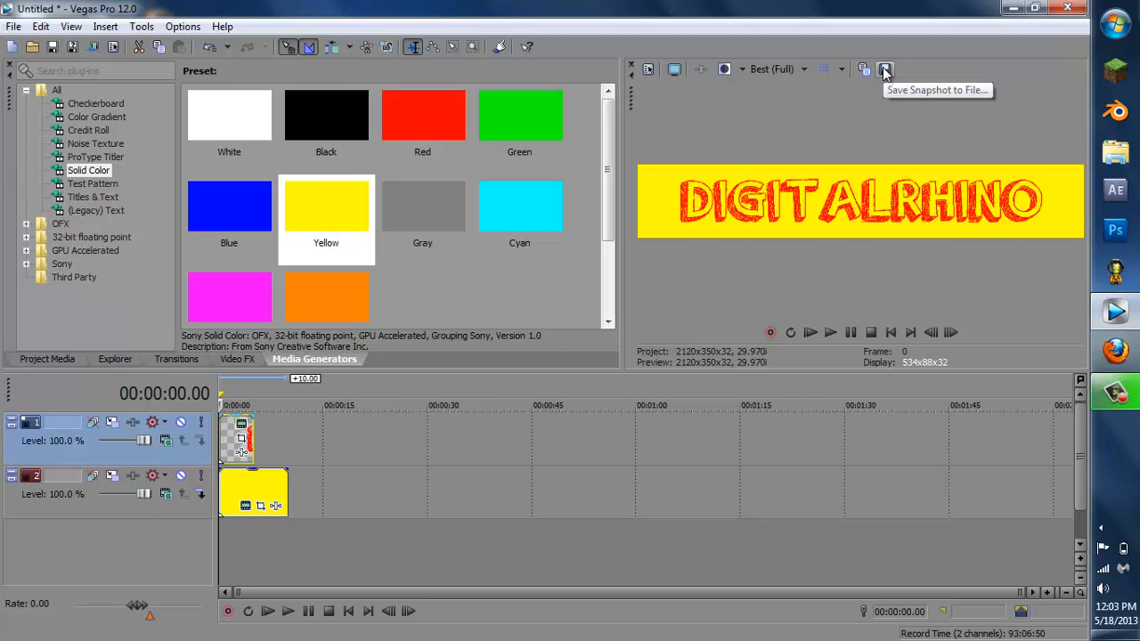
pyautogui.moveTo(888, 69)
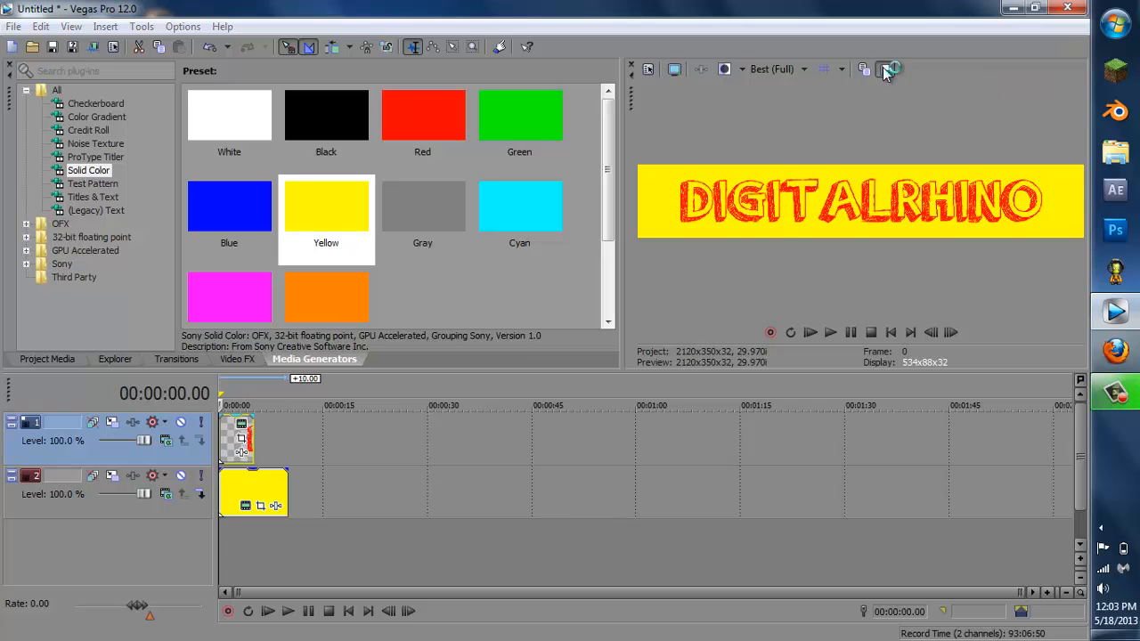
# - Save the current preview frame as 'Part 1' PNG on the desktop
pyautogui.click(886, 70)
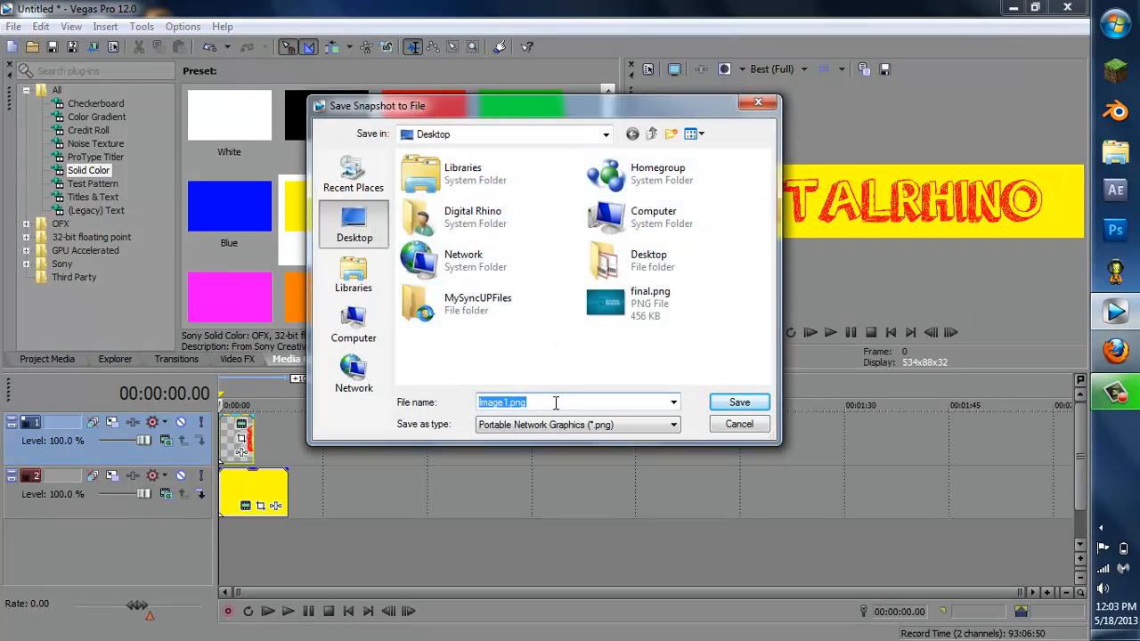
pyautogui.write('Part 1')
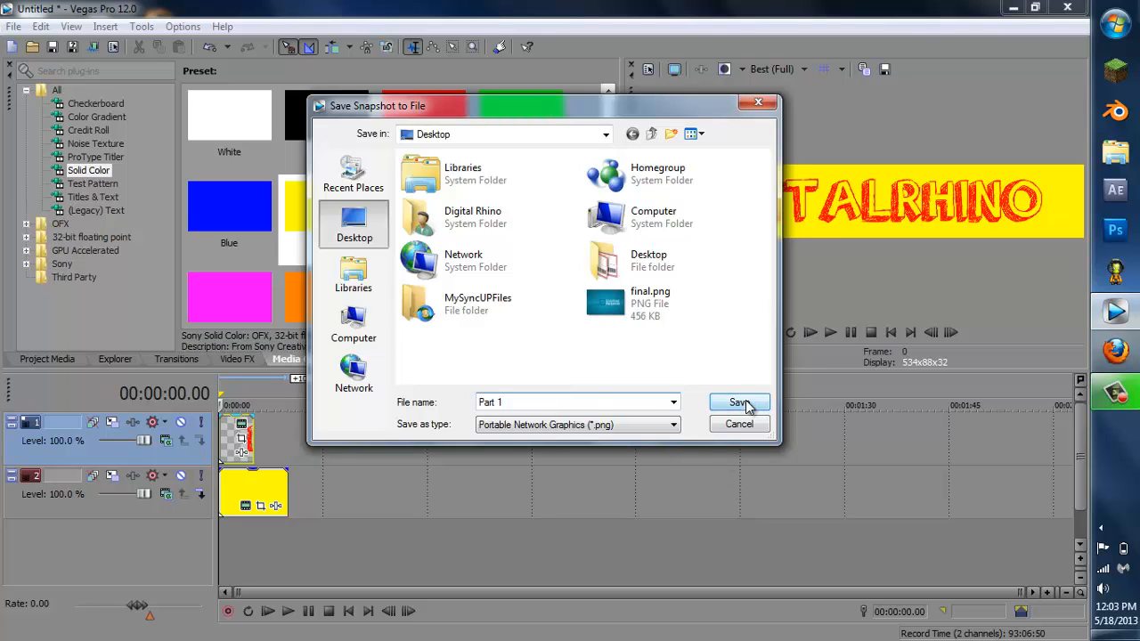
pyautogui.click(736, 402)
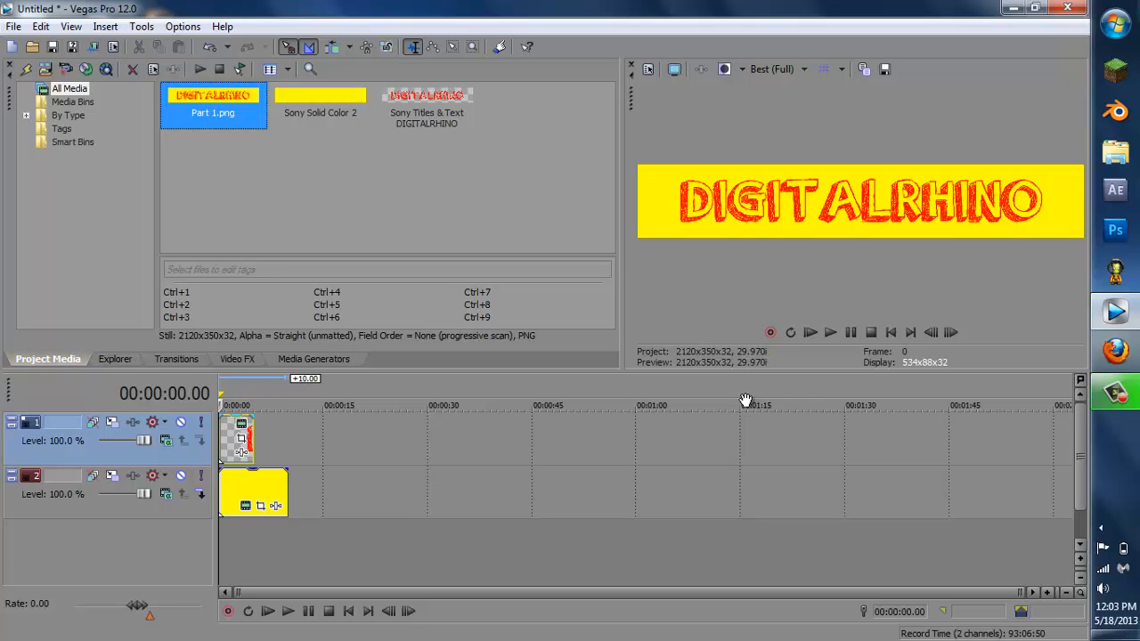
pyautogui.moveTo(846, 24)
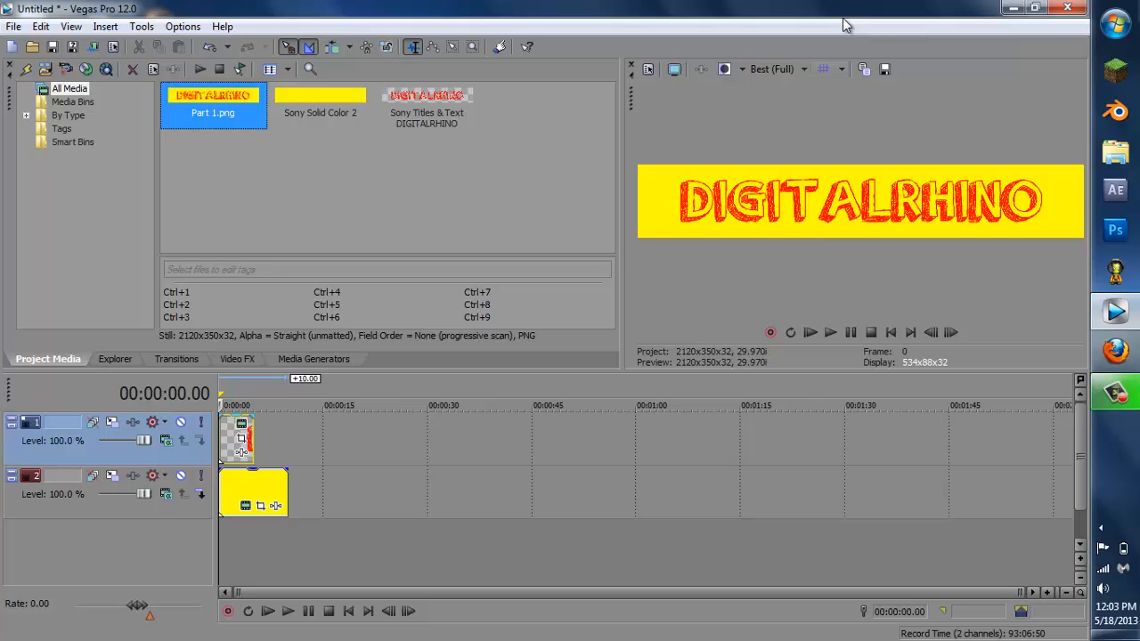
pyautogui.moveTo(333, 505)
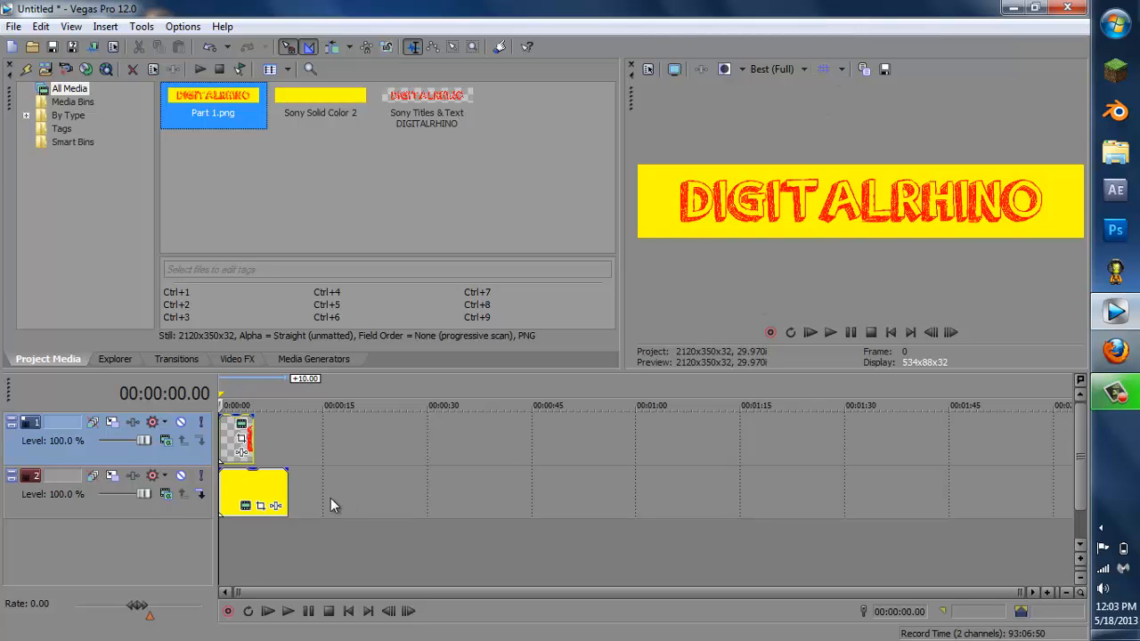
pyautogui.moveTo(175, 467)
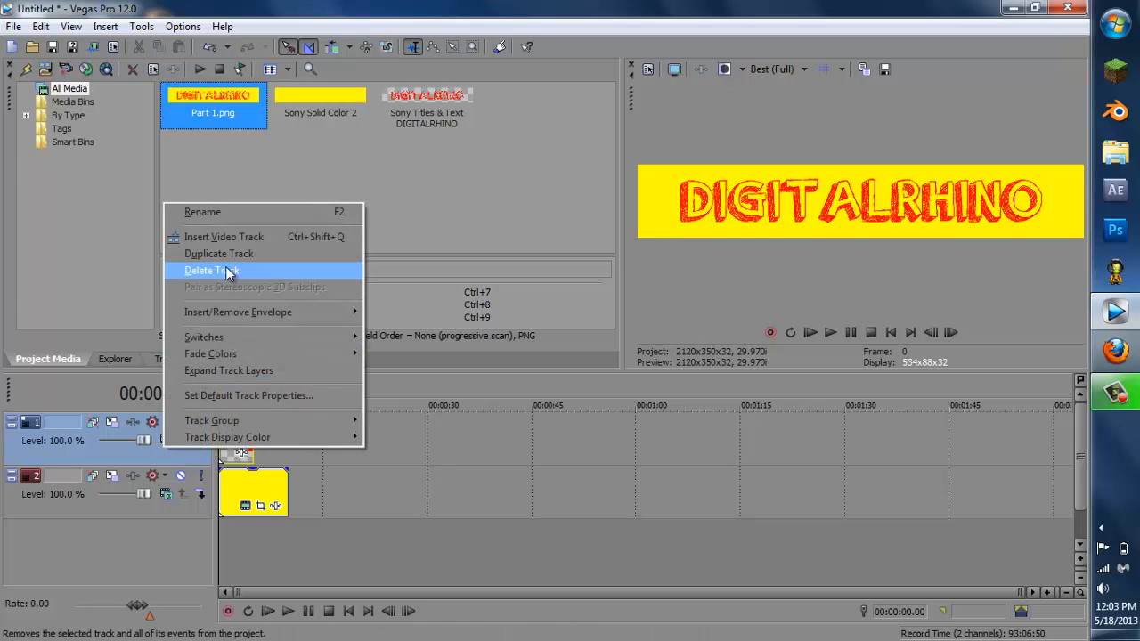
# - Delete the title and background tracks and place Part 1.png at the timeline start
pyautogui.click(211, 269)
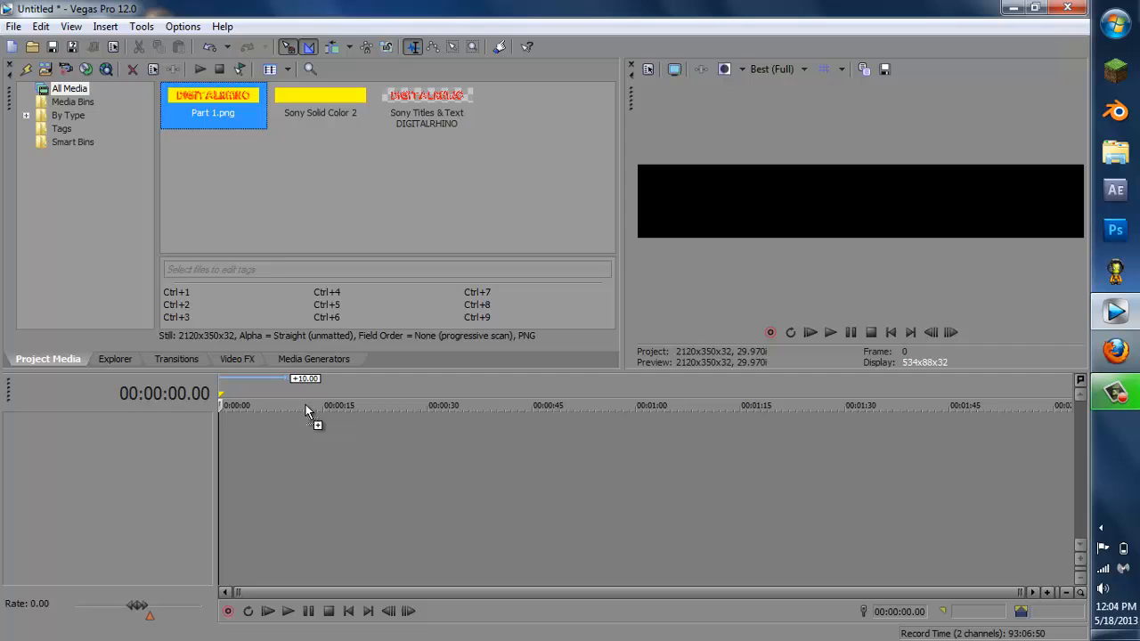
pyautogui.moveTo(213, 98); pyautogui.dragTo(240, 436)
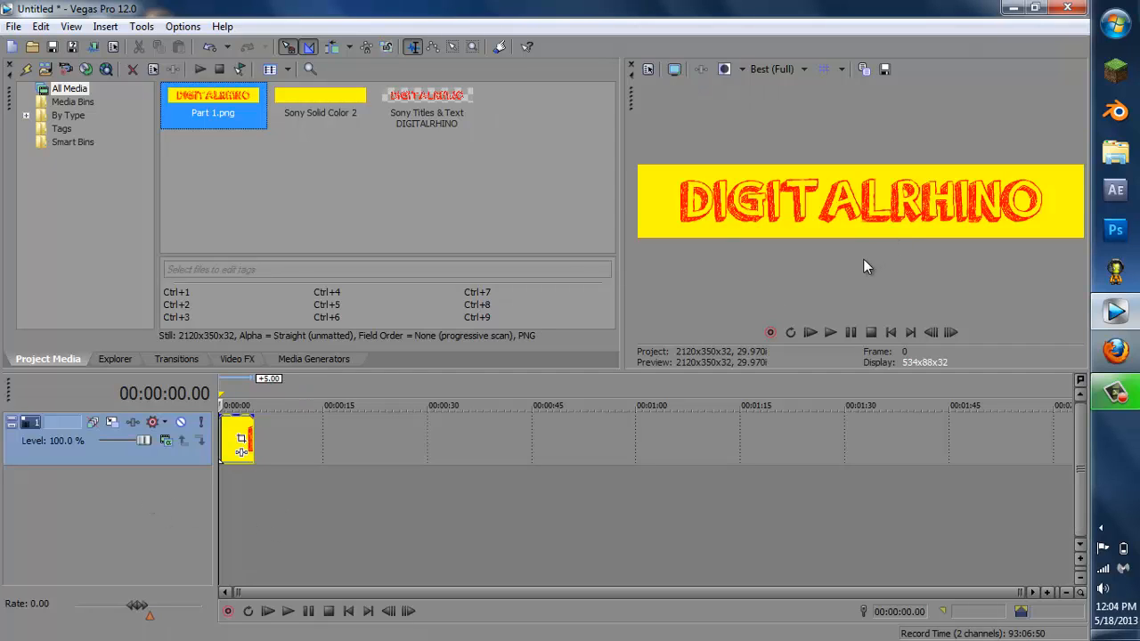
pyautogui.moveTo(895, 64)
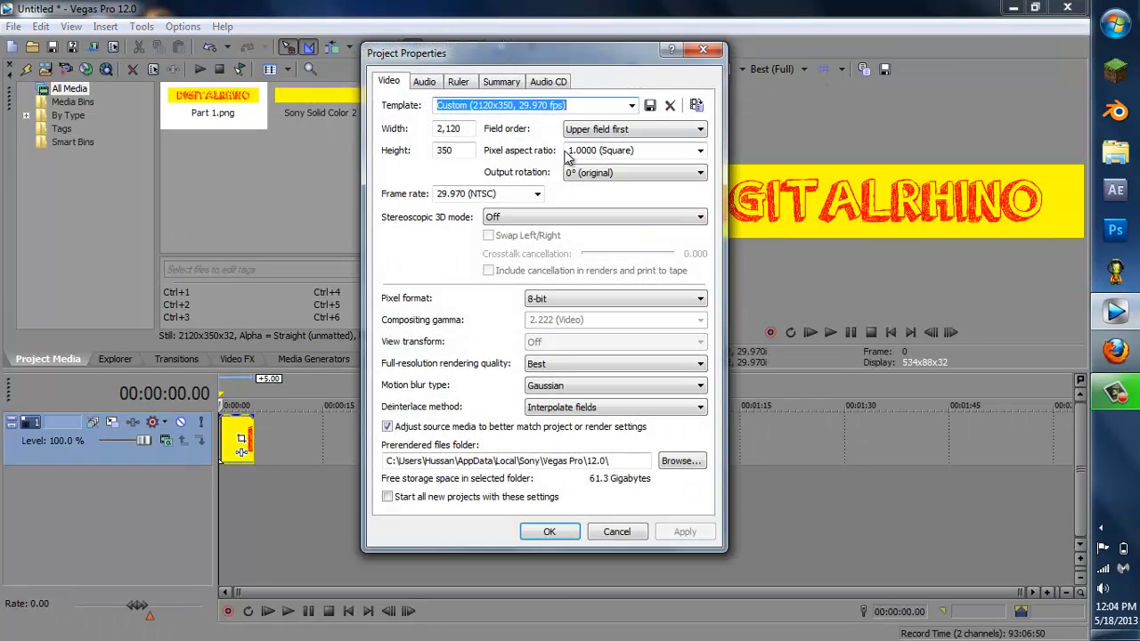
# - Change the project height to 1440, keeping width 2120
pyautogui.click(453, 149)
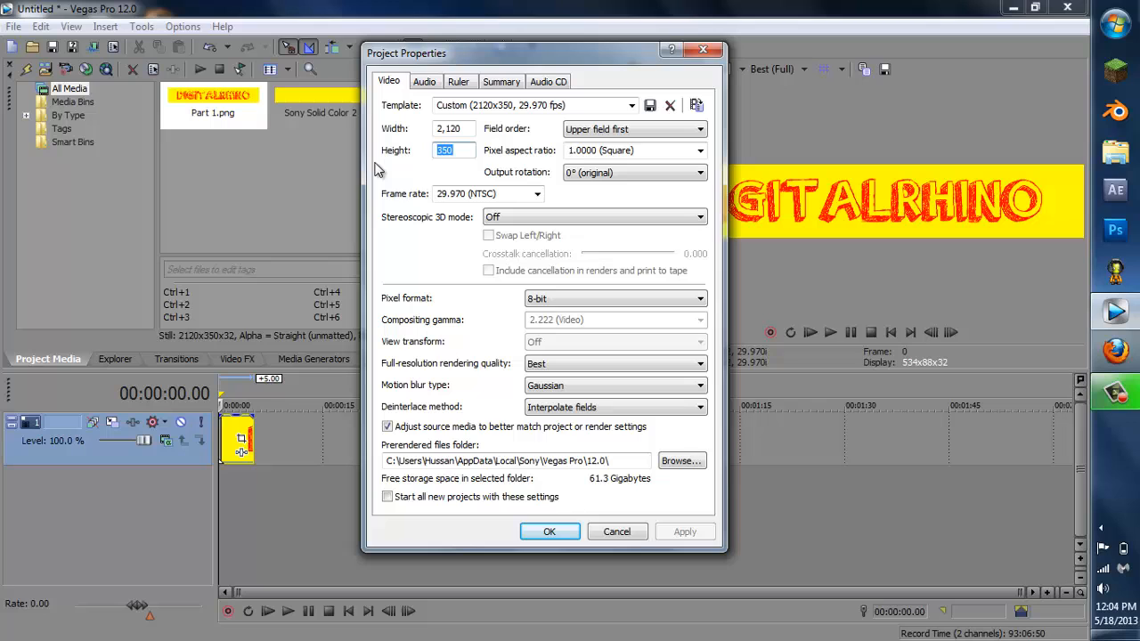
pyautogui.write('1440')
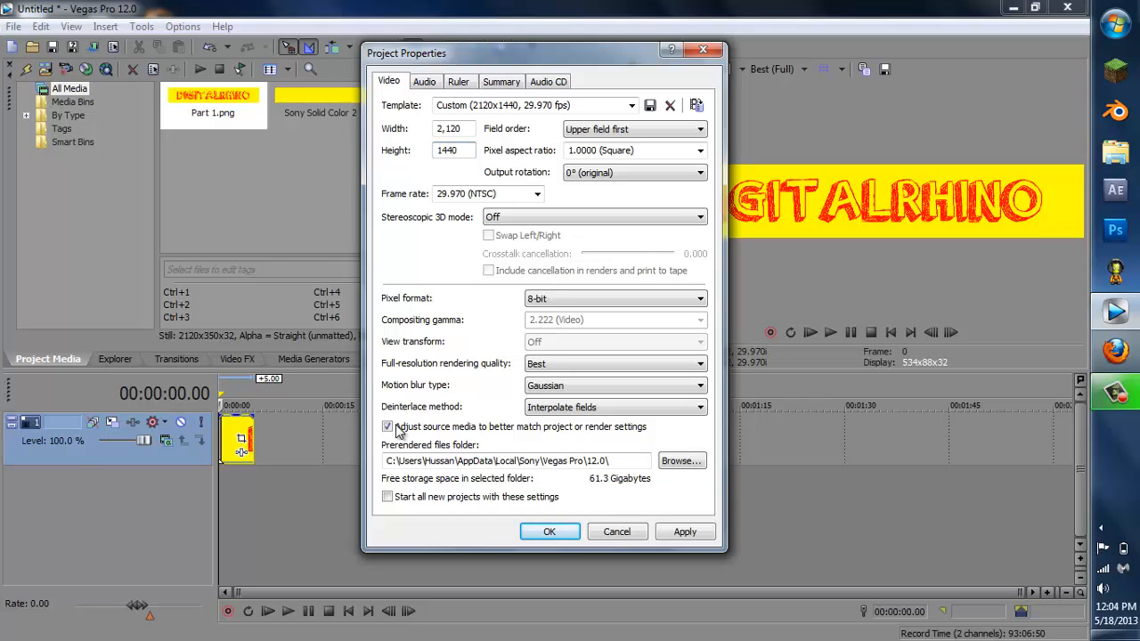
pyautogui.click(549, 531)
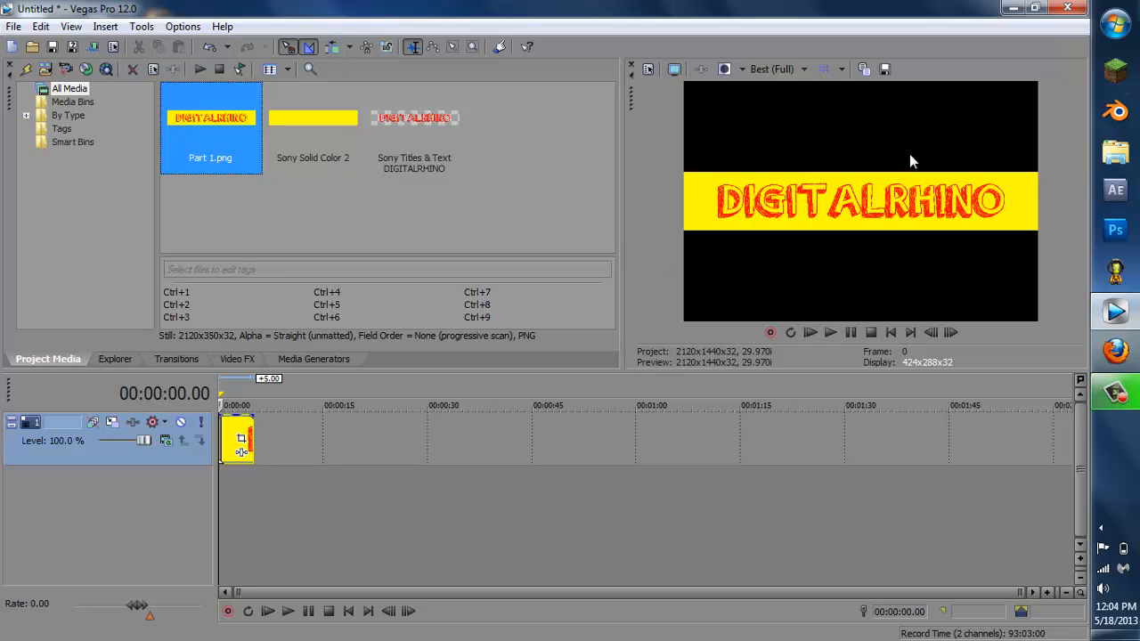
pyautogui.moveTo(819, 253)
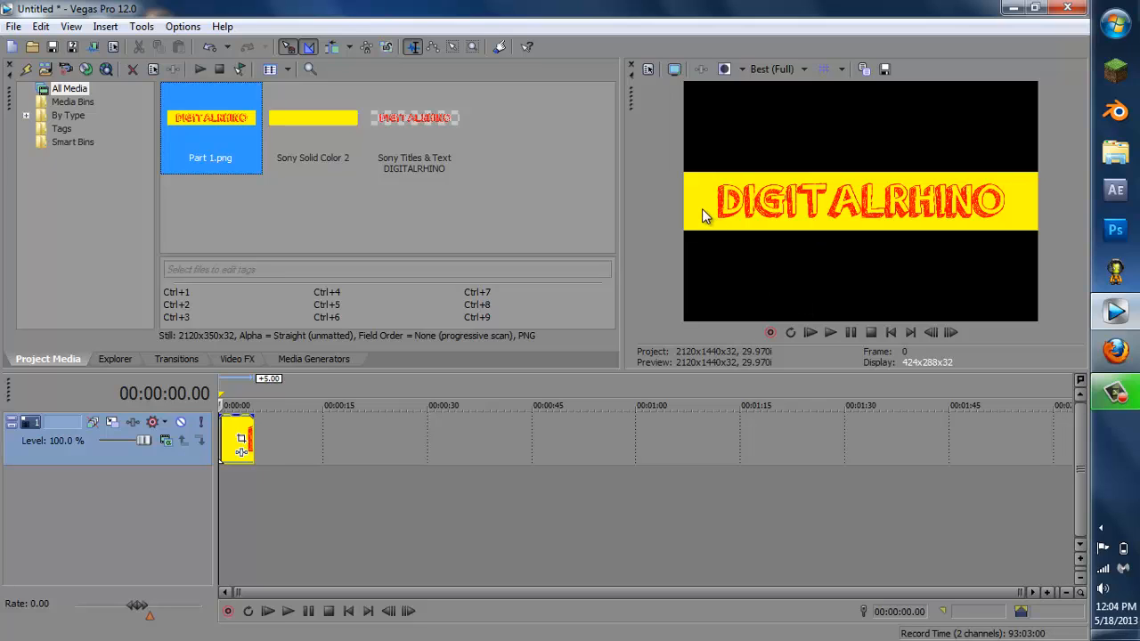
pyautogui.moveTo(835, 245)
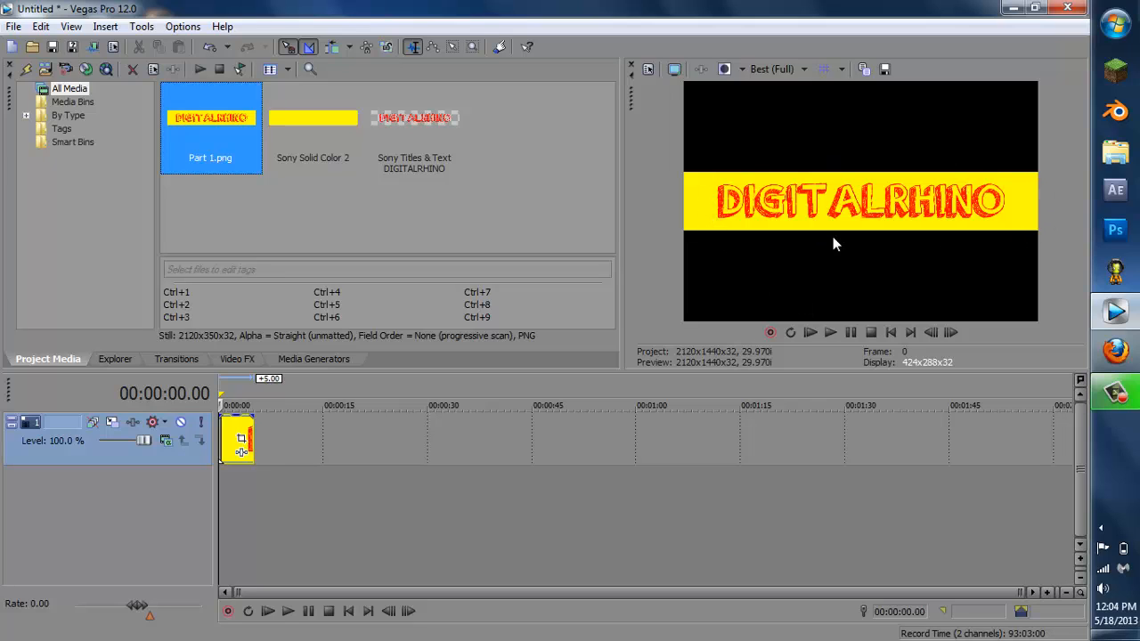
pyautogui.moveTo(824, 259)
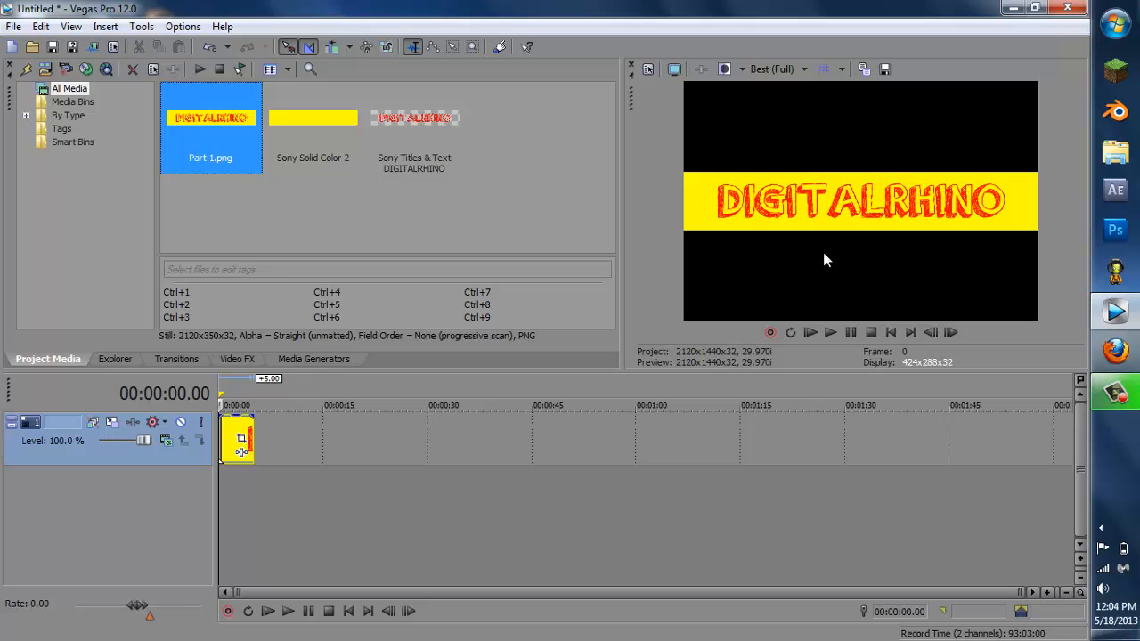
pyautogui.moveTo(921, 123)
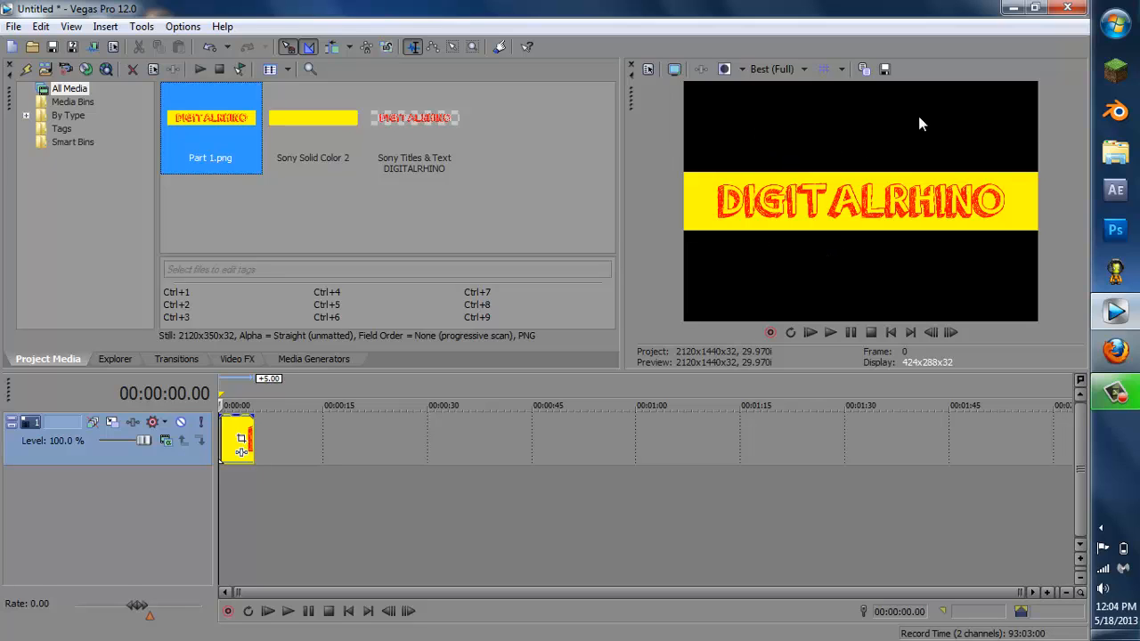
pyautogui.moveTo(267, 352)
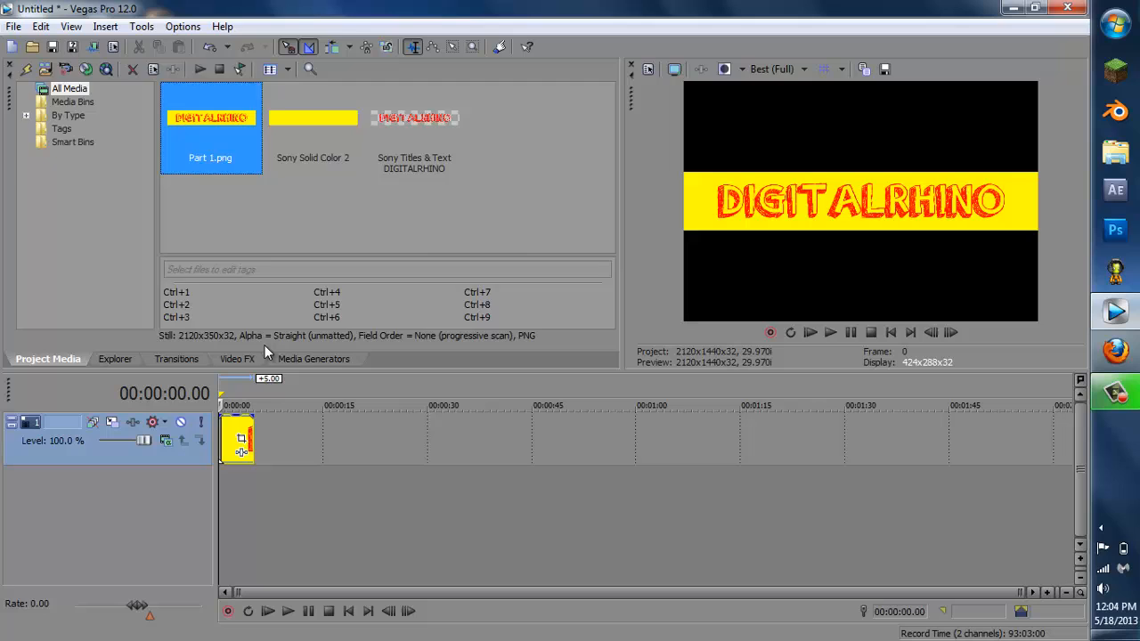
# - Add a full-frame Yellow solid colour track beneath the Part 1 banner
pyautogui.click(314, 359)
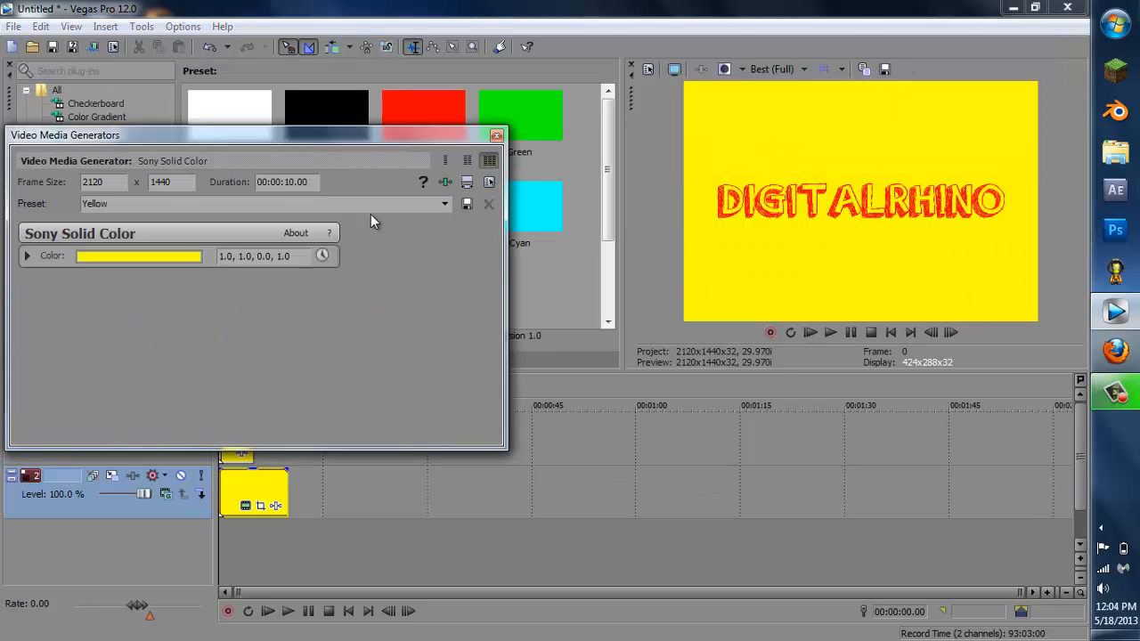
pyautogui.click(497, 135)
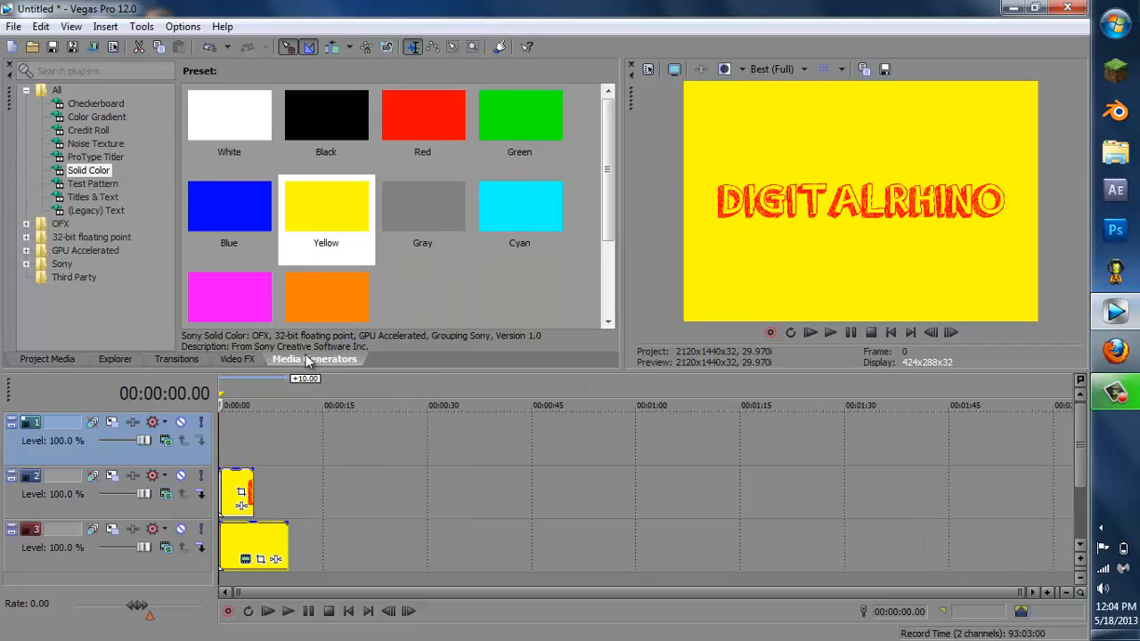
pyautogui.click(96, 116)
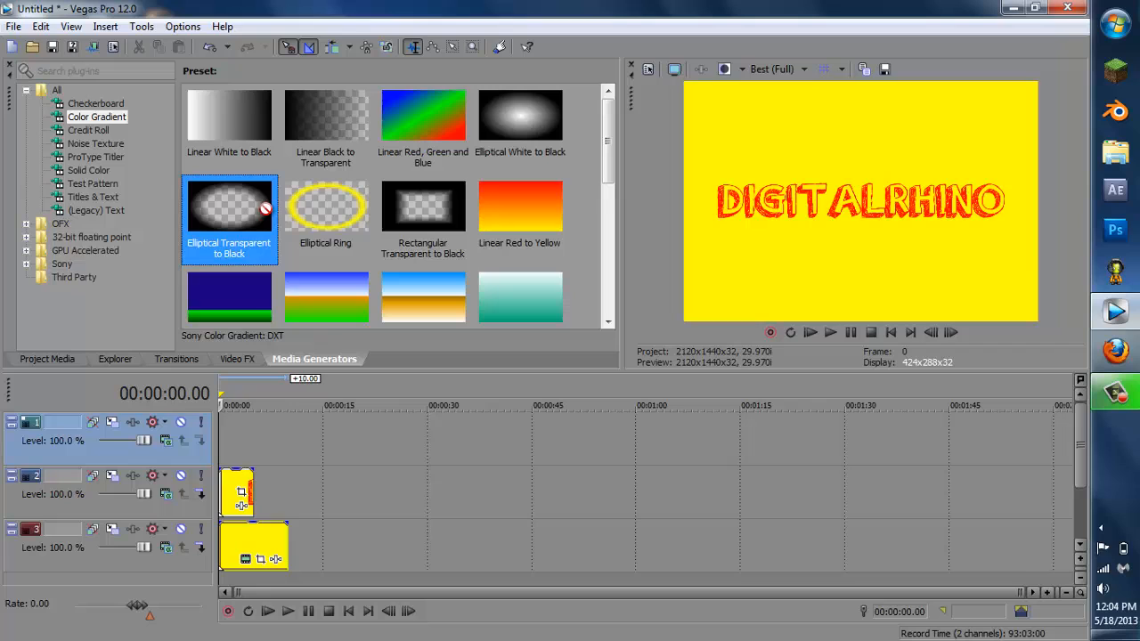
# - Add the Elliptical Transparent to Black gradient on top, then select the yellow clip
pyautogui.doubleClick(229, 209)
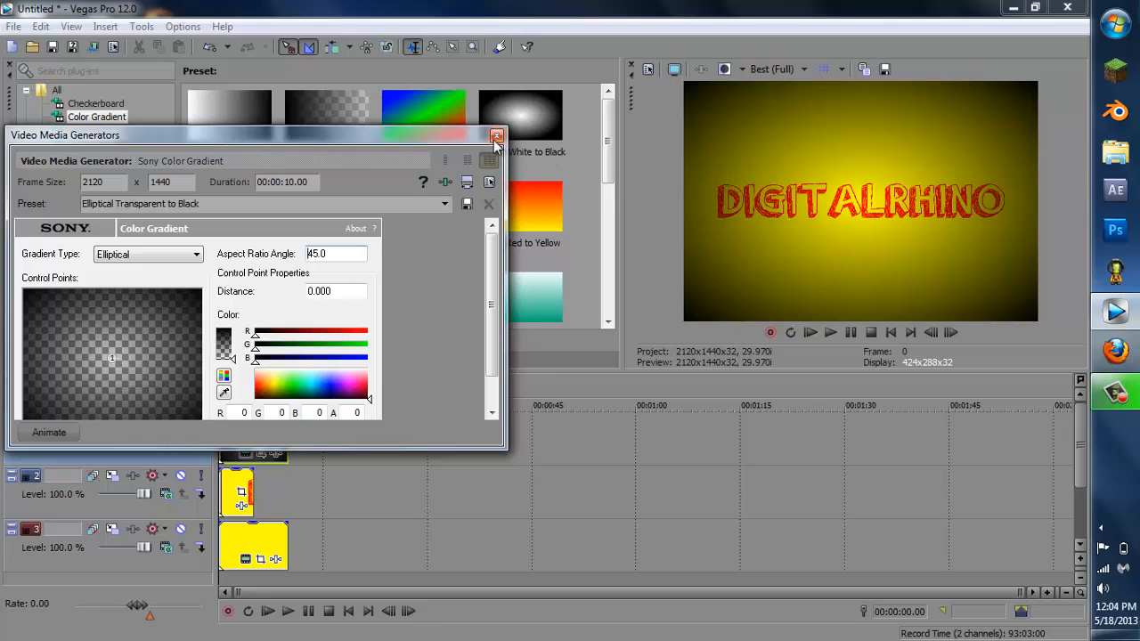
pyautogui.click(497, 135)
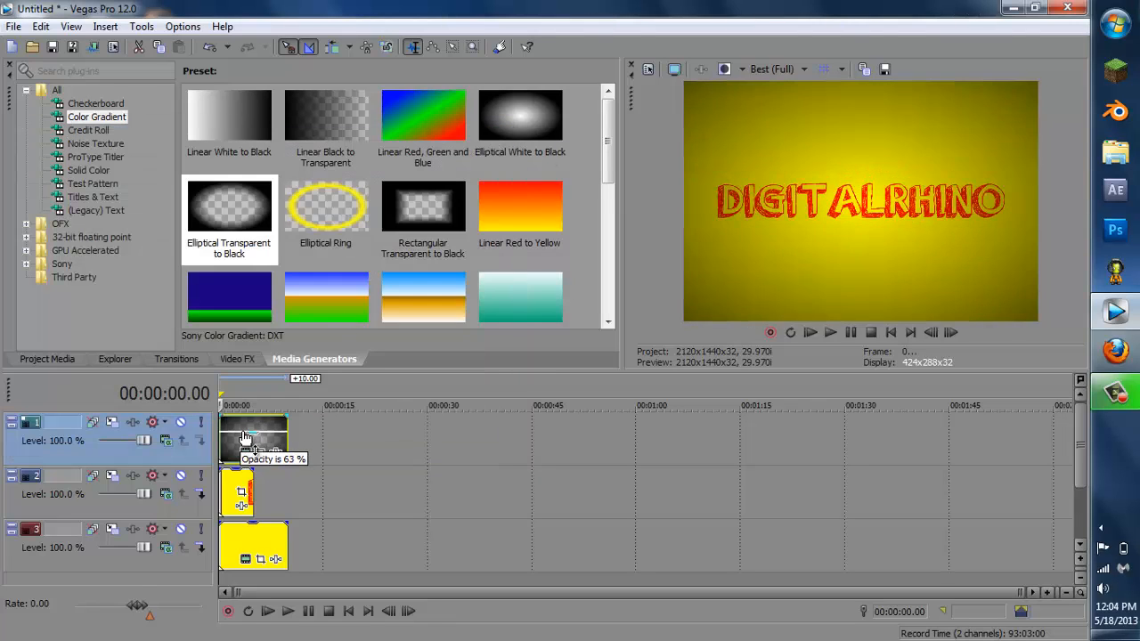
pyautogui.moveTo(434, 489)
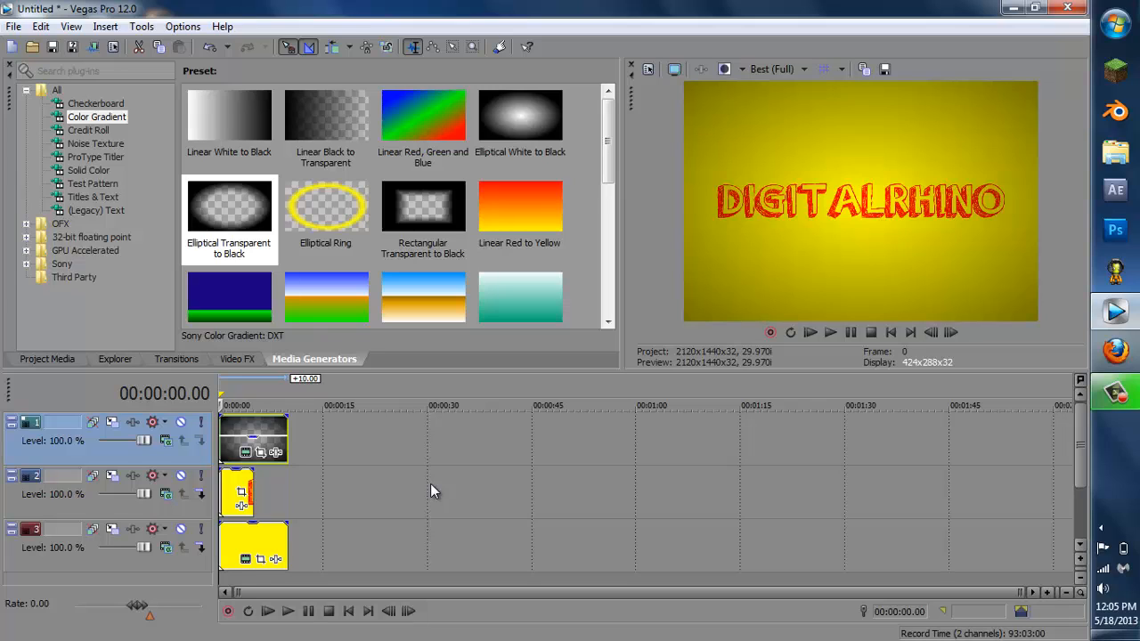
pyautogui.moveTo(380, 525)
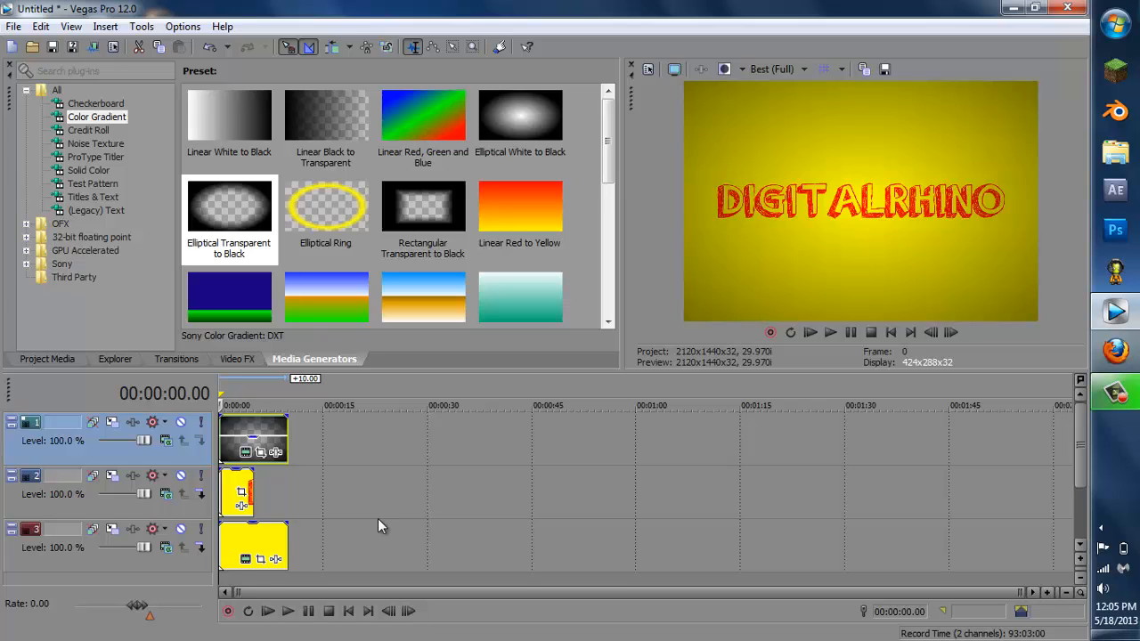
pyautogui.moveTo(650, 309)
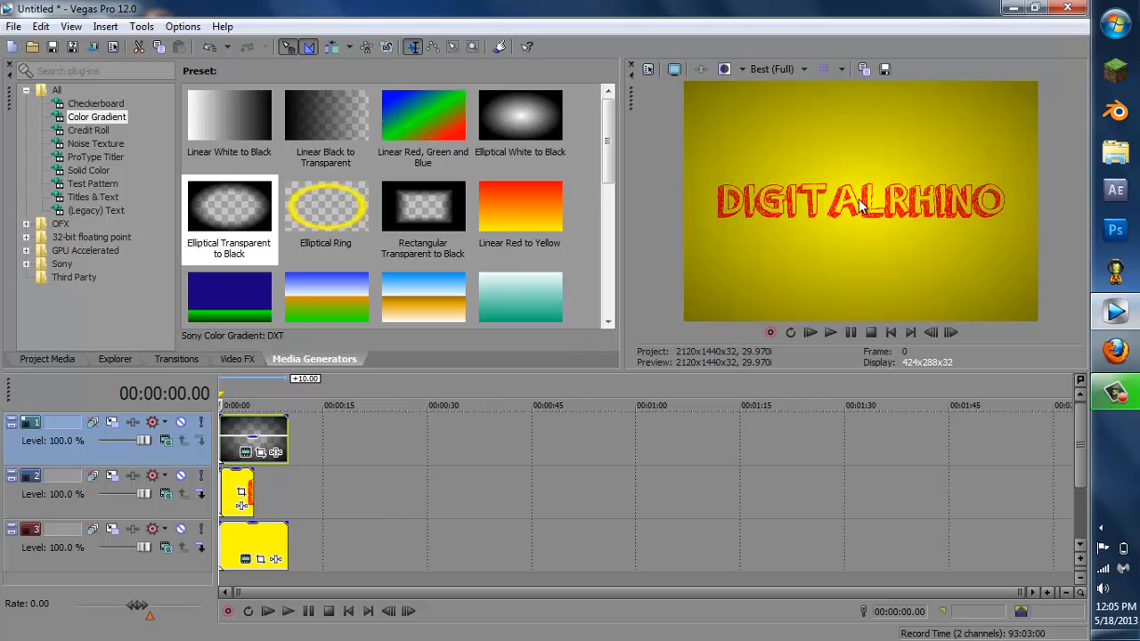
pyautogui.moveTo(384, 459)
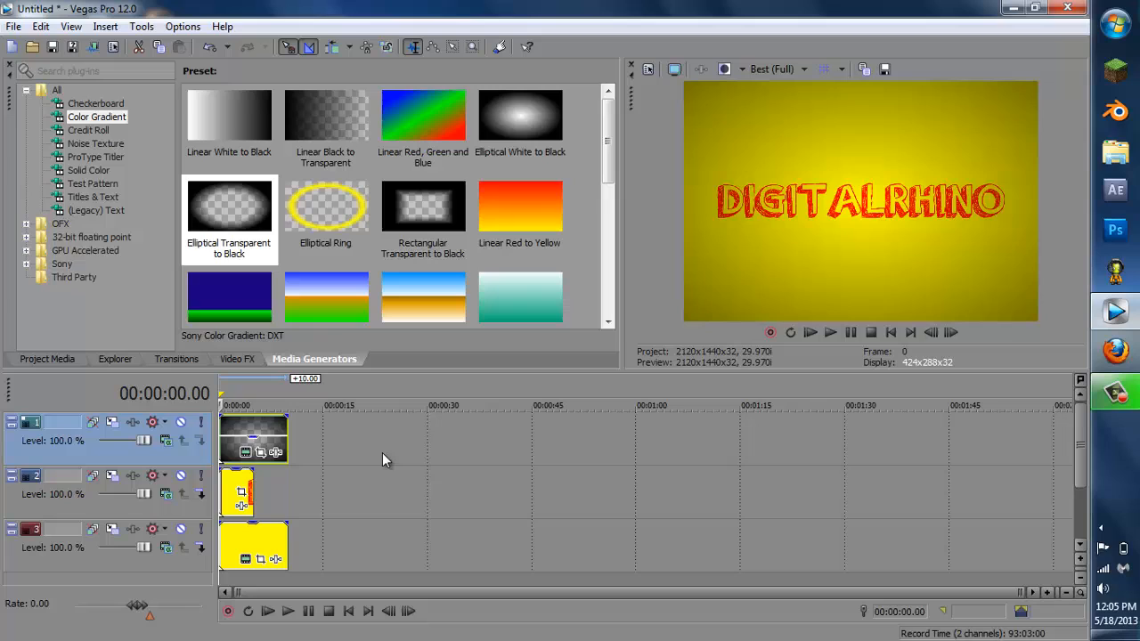
pyautogui.click(252, 546)
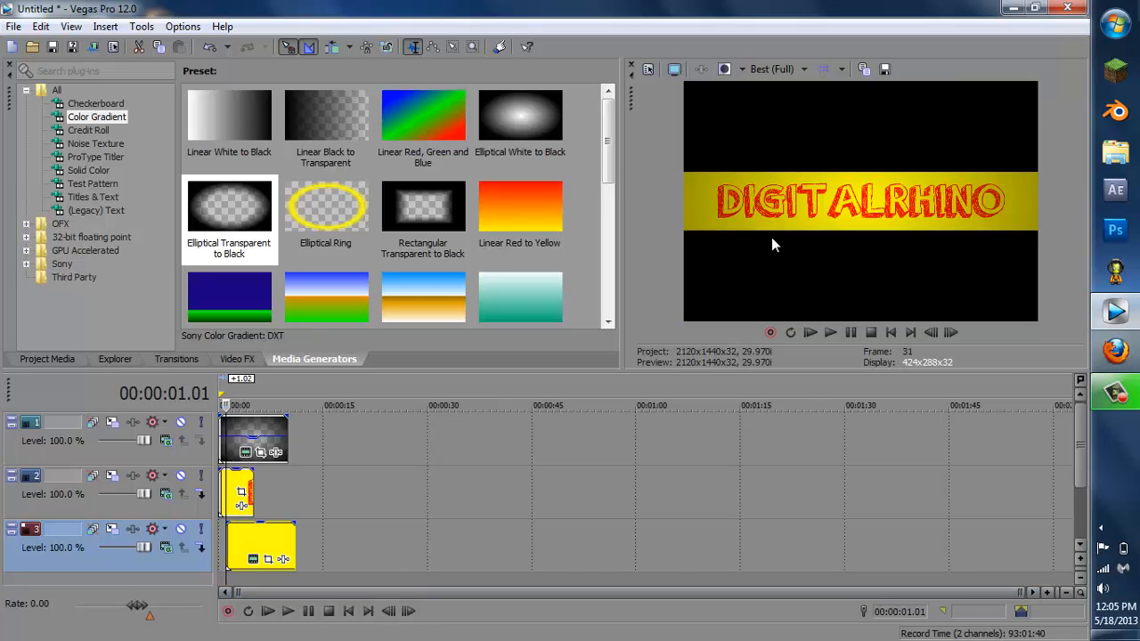
pyautogui.moveTo(897, 232)
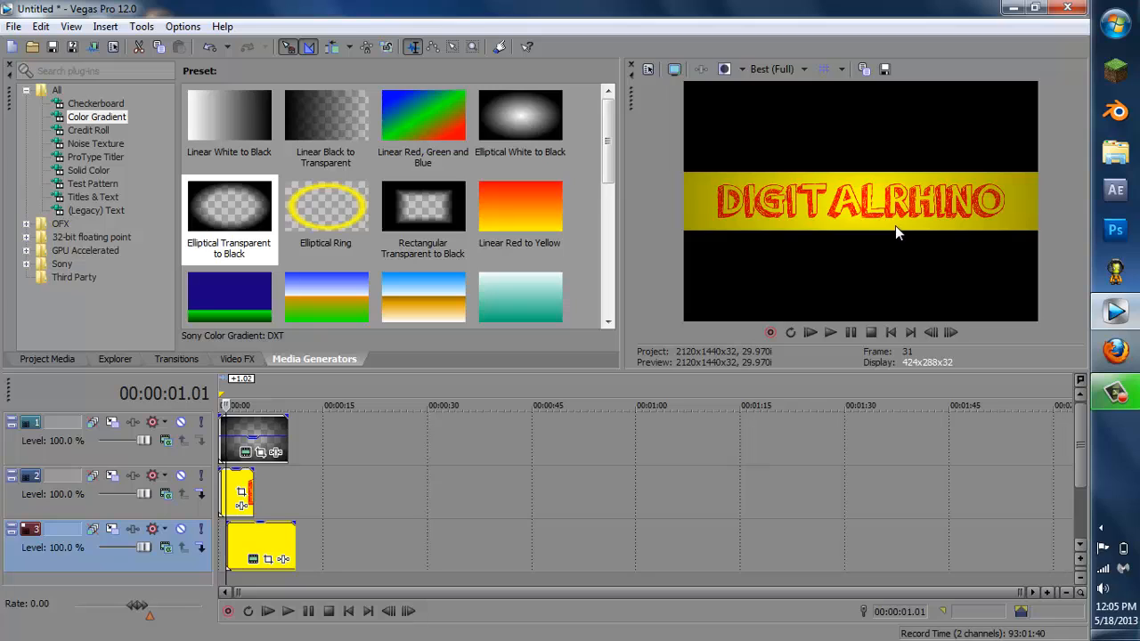
pyautogui.moveTo(408, 610)
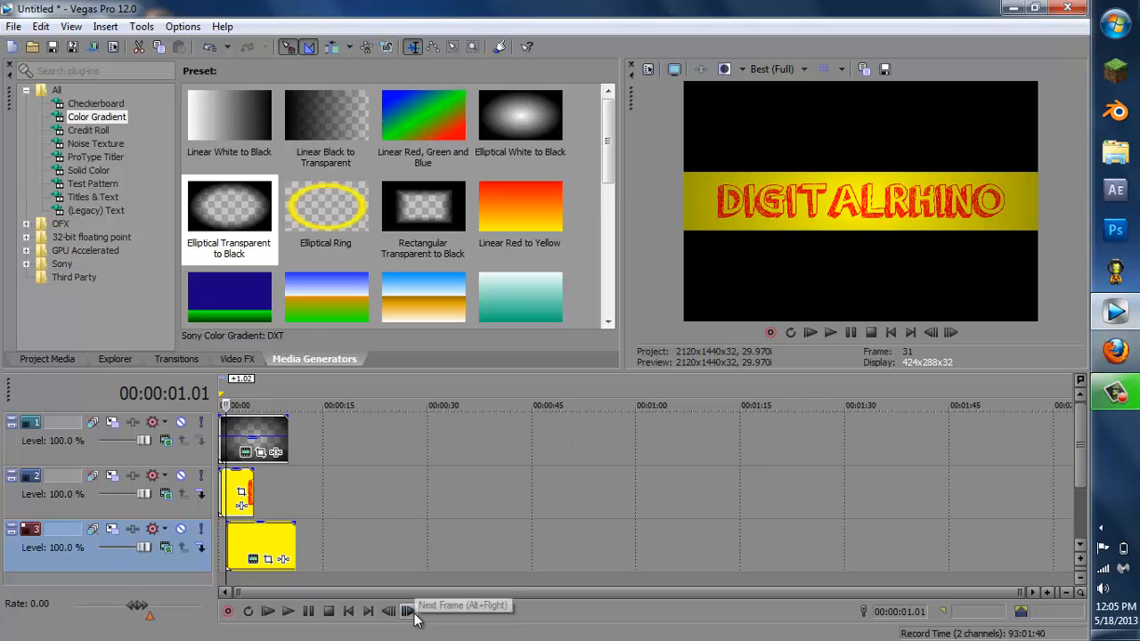
# - Advance one frame to frame 32, where background, title and vignette first appear together
pyautogui.click(407, 611)
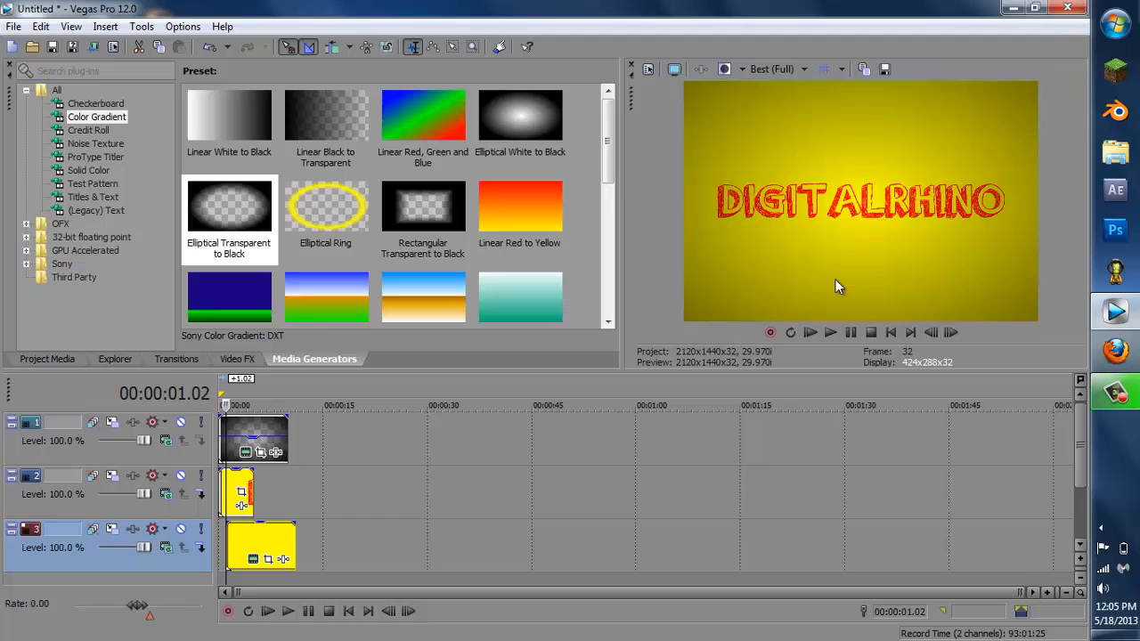
pyautogui.moveTo(832, 290)
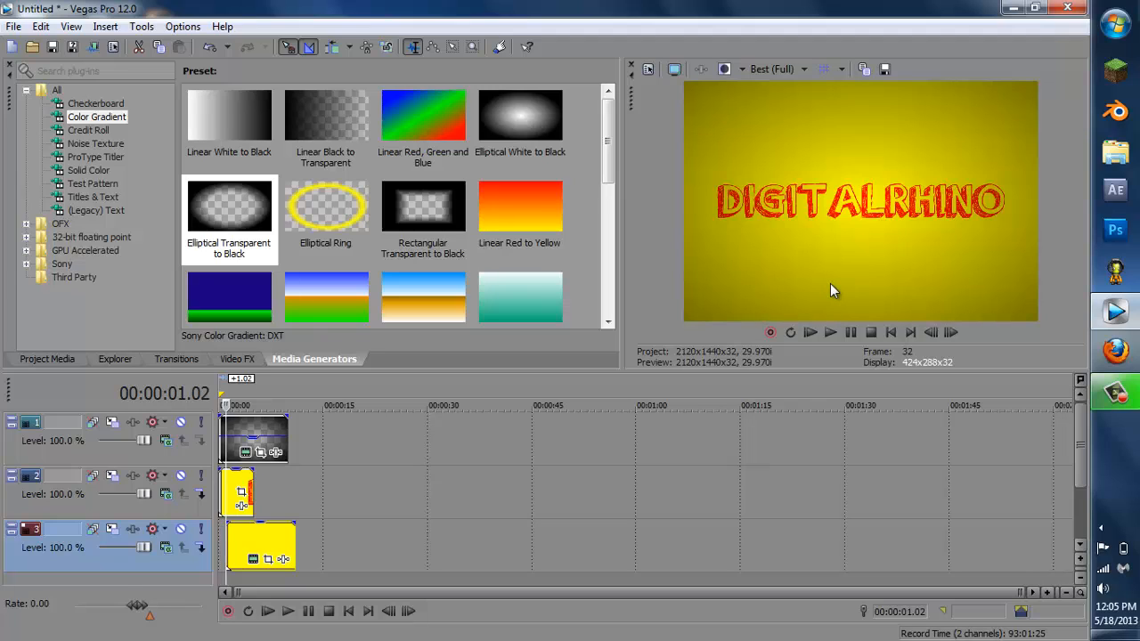